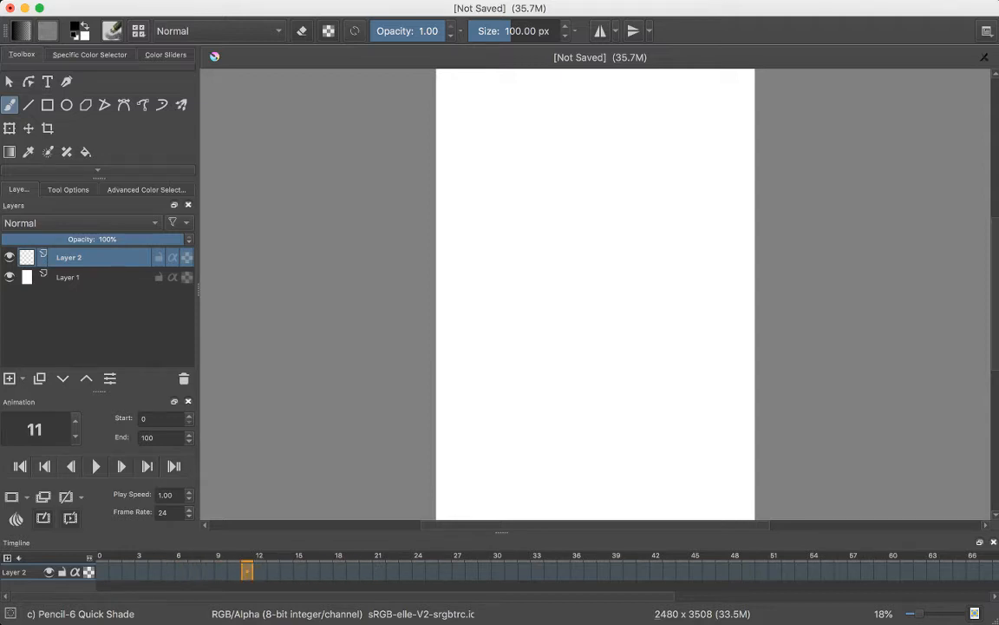
# - Pick the Pencil-1 Hard brush preset for sketching
pyautogui.click(19, 466)
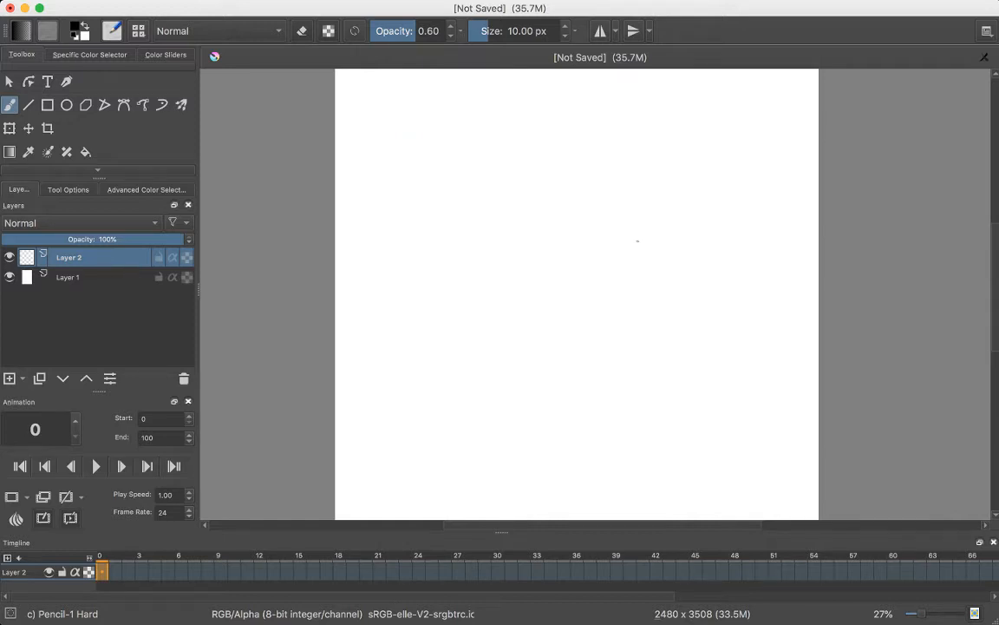
# - Close the old portrait document's tab, keeping the 1920×1080 landscape canvas
pyautogui.scroll(-3)
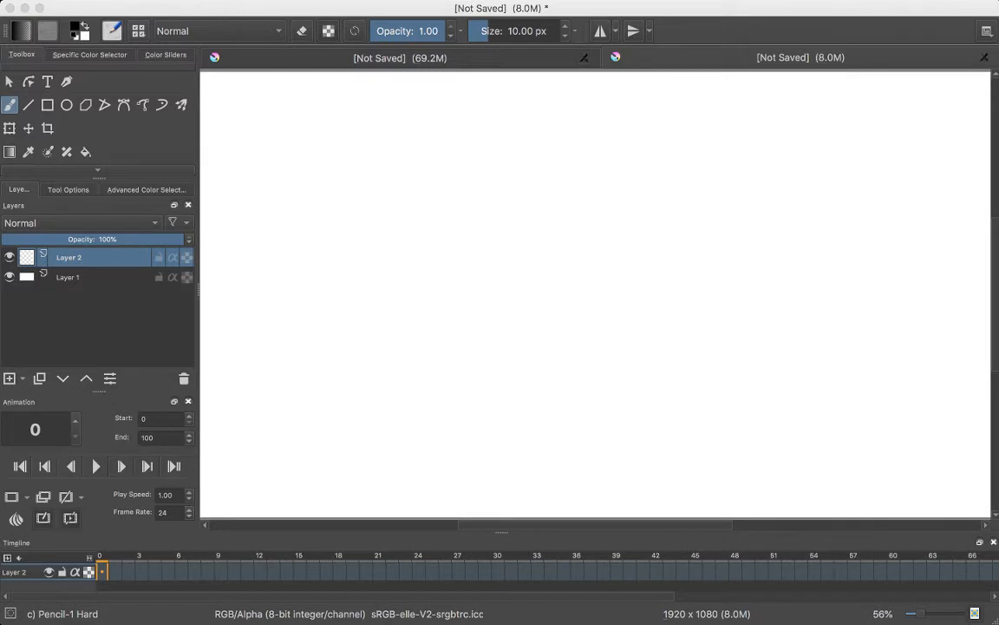
pyautogui.click(584, 57)
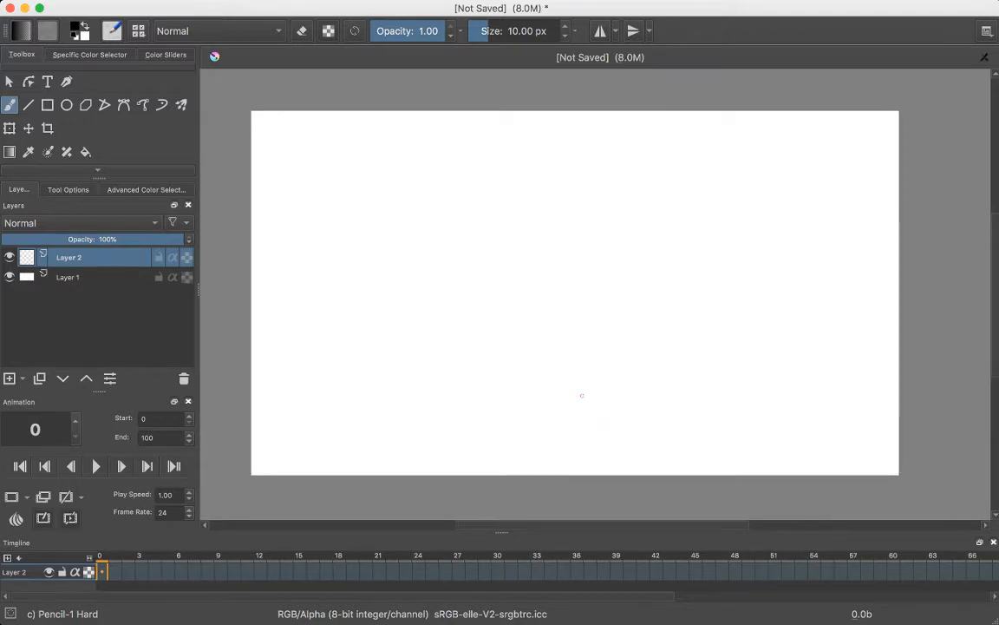
pyautogui.moveTo(477, 146)
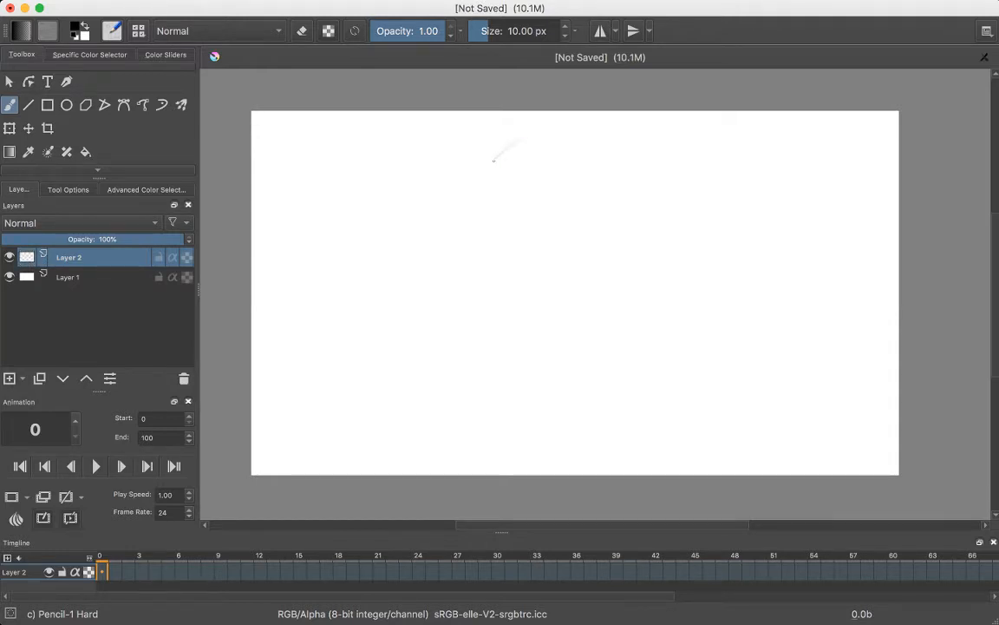
# - Test a pencil stroke, then add Layer 2's first keyframe at frame 0
pyautogui.moveTo(495, 161); pyautogui.dragTo(495, 224)
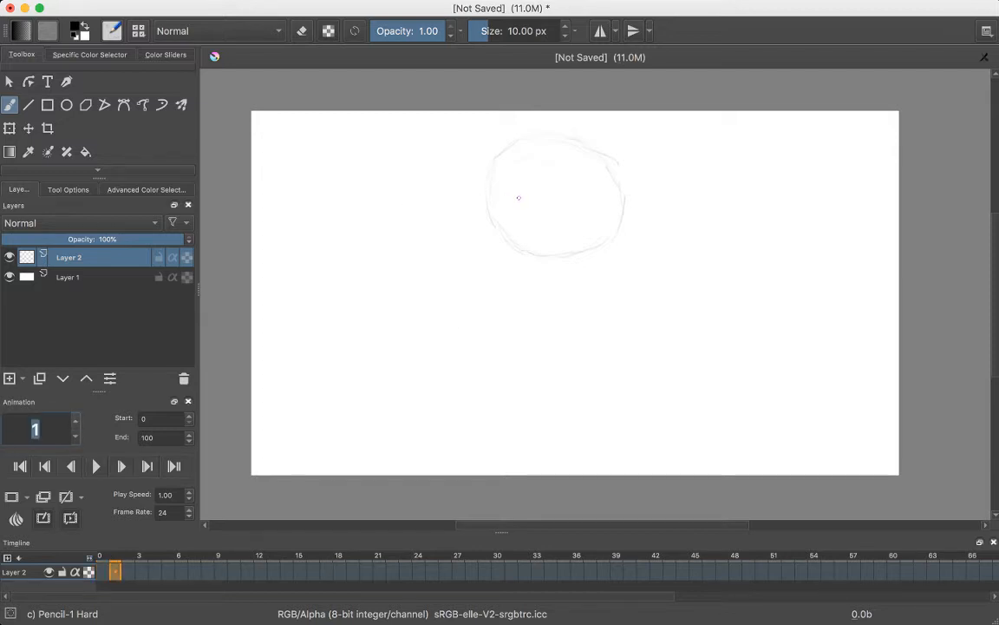
pyautogui.click(19, 466)
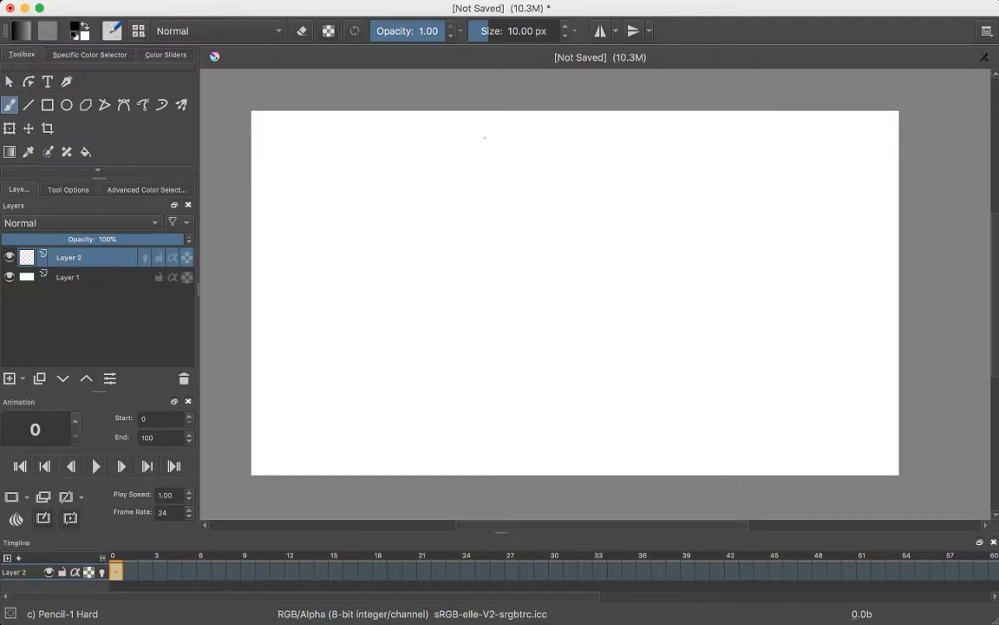
# - Sketch a rough circular ball near the top of the canvas on frame 0
pyautogui.moveTo(464, 161); pyautogui.dragTo(490, 134)
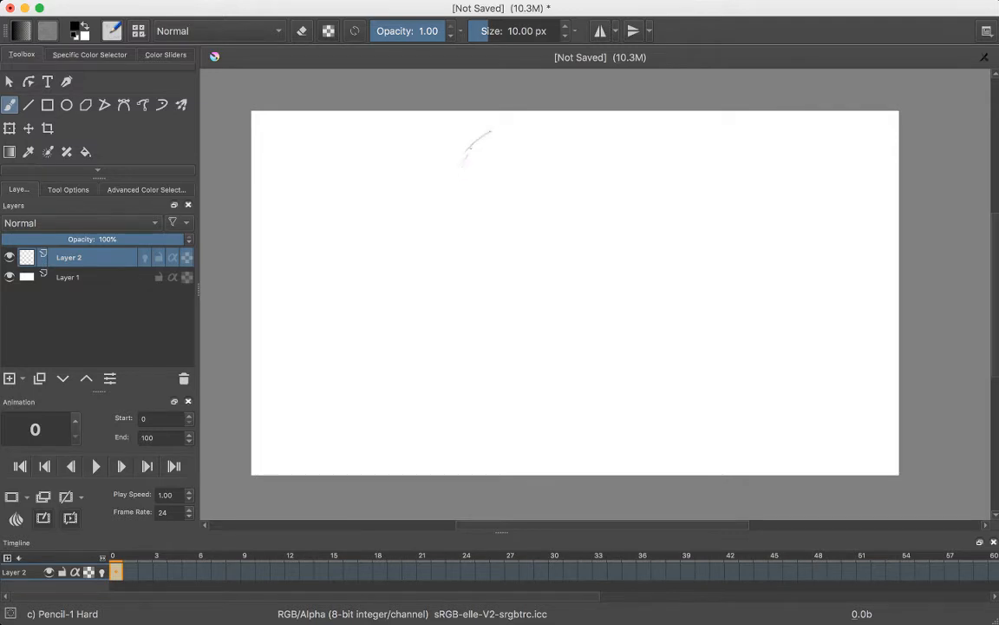
pyautogui.moveTo(482, 139); pyautogui.dragTo(457, 201)
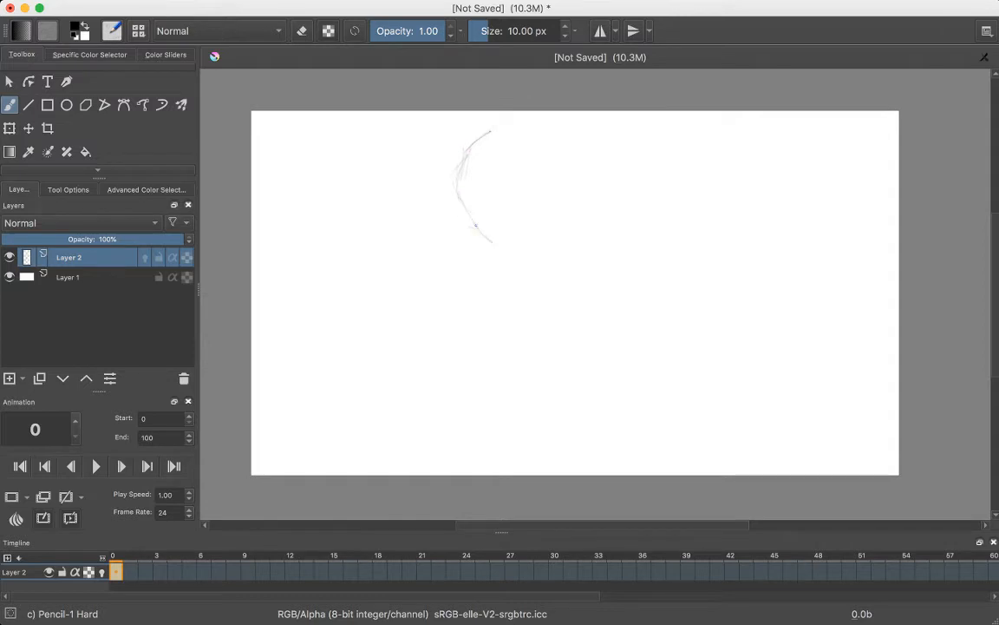
pyautogui.moveTo(474, 225); pyautogui.dragTo(512, 235)
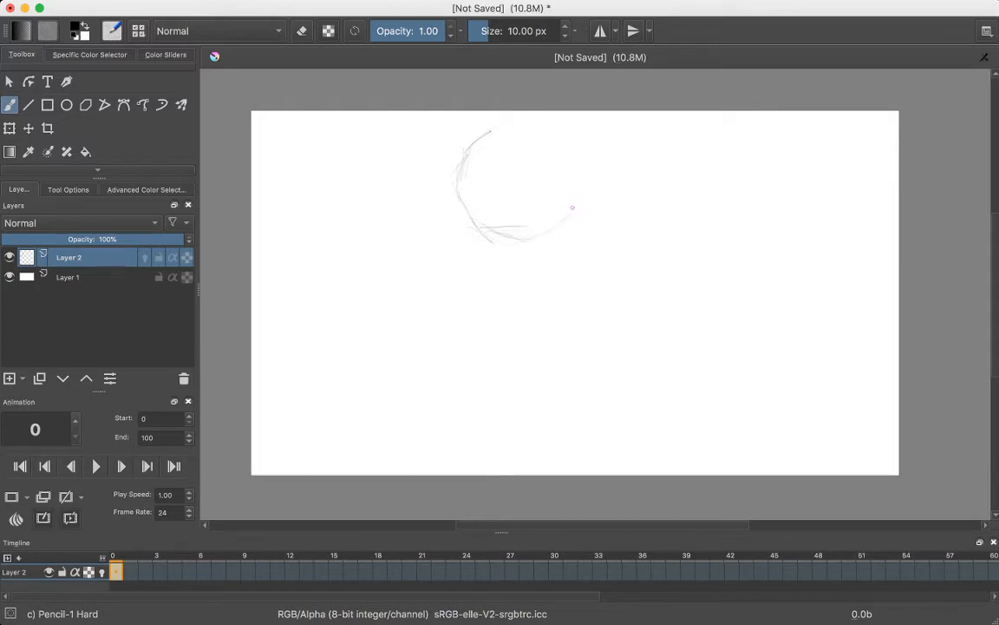
pyautogui.moveTo(578, 198)
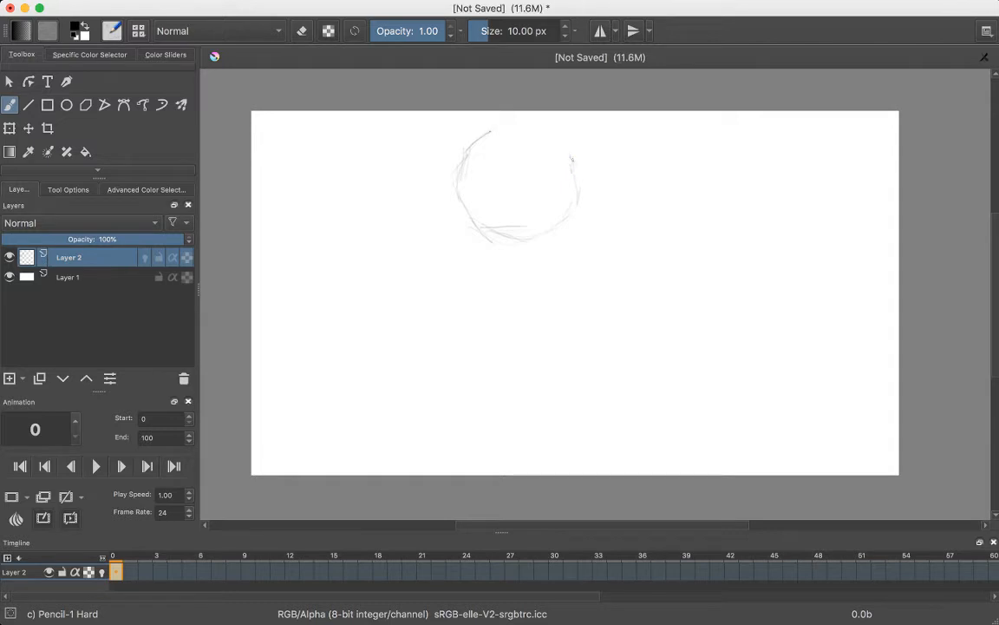
pyautogui.moveTo(517, 134); pyautogui.dragTo(573, 160)
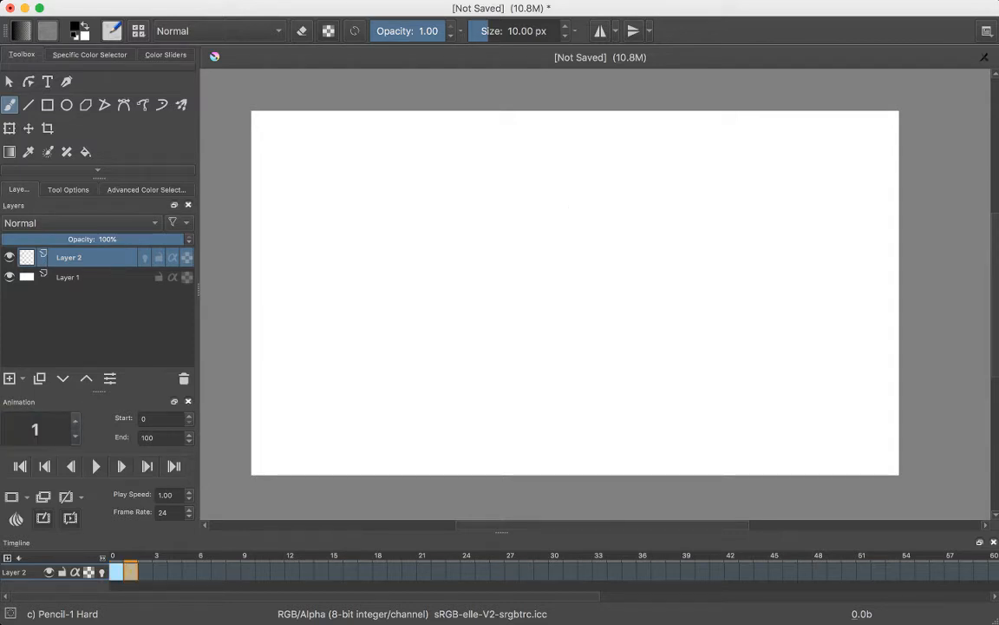
# - Turn on onion skinning for Layer 2 and go to frame 6
pyautogui.click(122, 466)
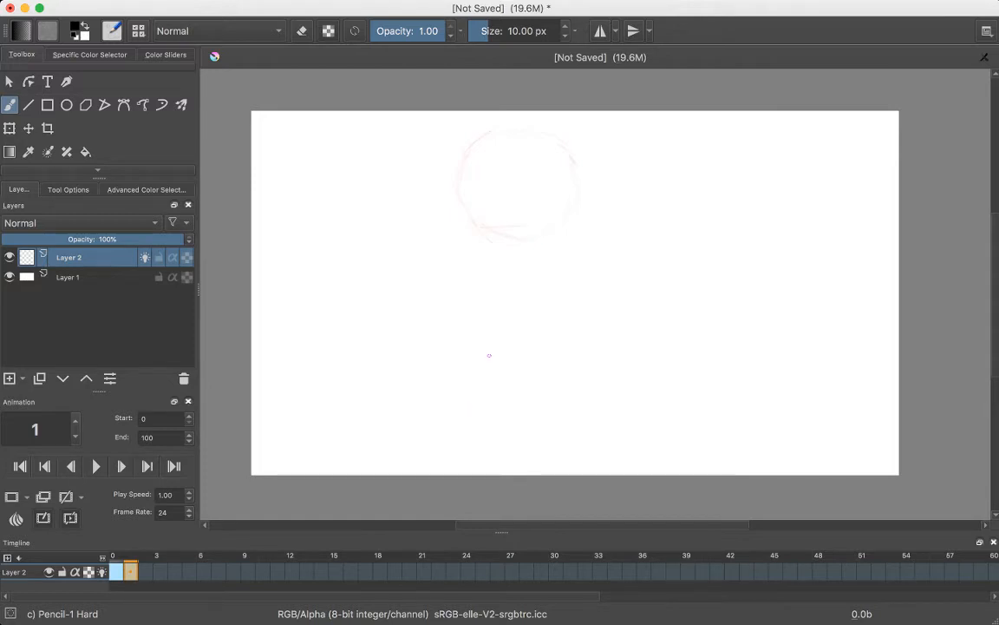
pyautogui.click(219, 570)
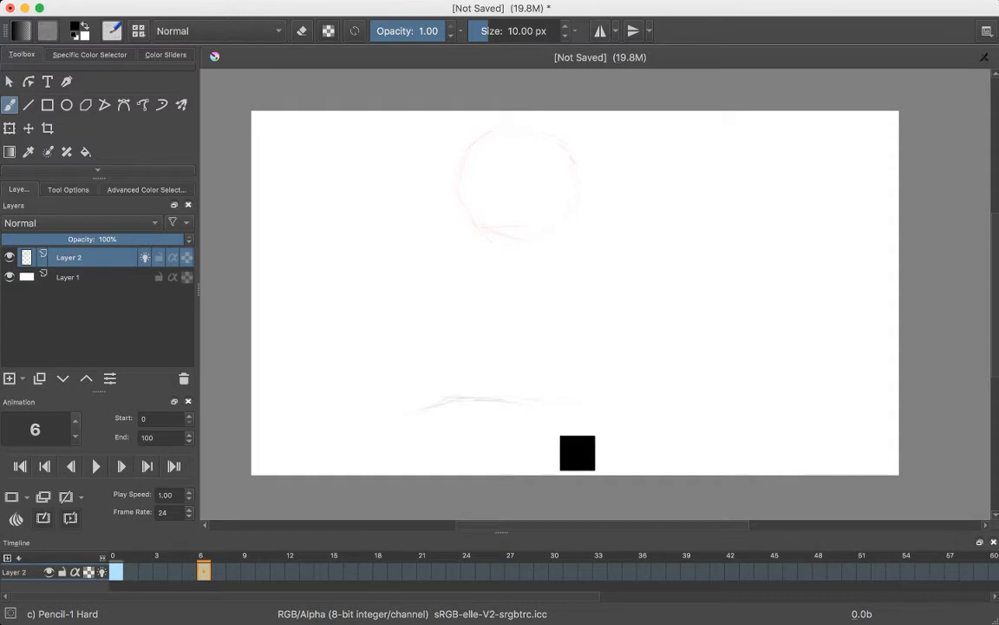
# - Sketch the flattened, squashed ball near the bottom on frame 6
pyautogui.moveTo(577, 452); pyautogui.dragTo(569, 445)
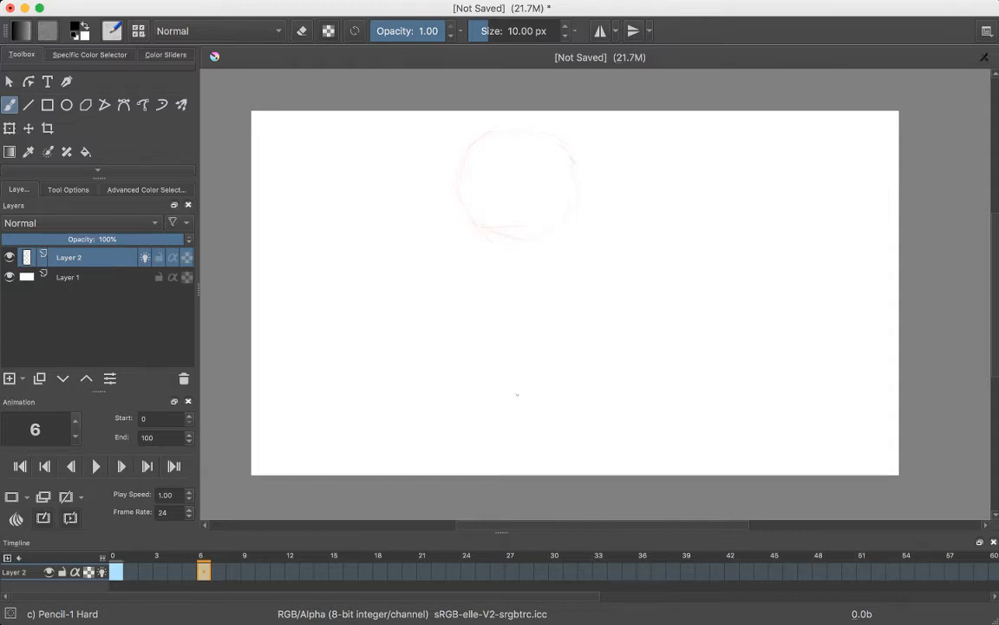
pyautogui.moveTo(512, 389); pyautogui.dragTo(581, 391)
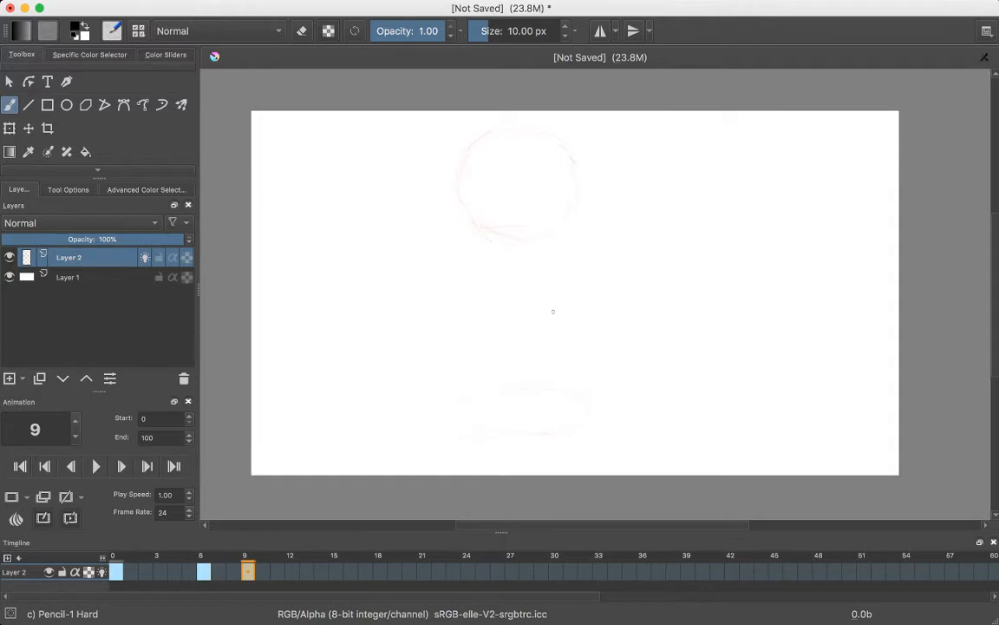
pyautogui.moveTo(532, 356)
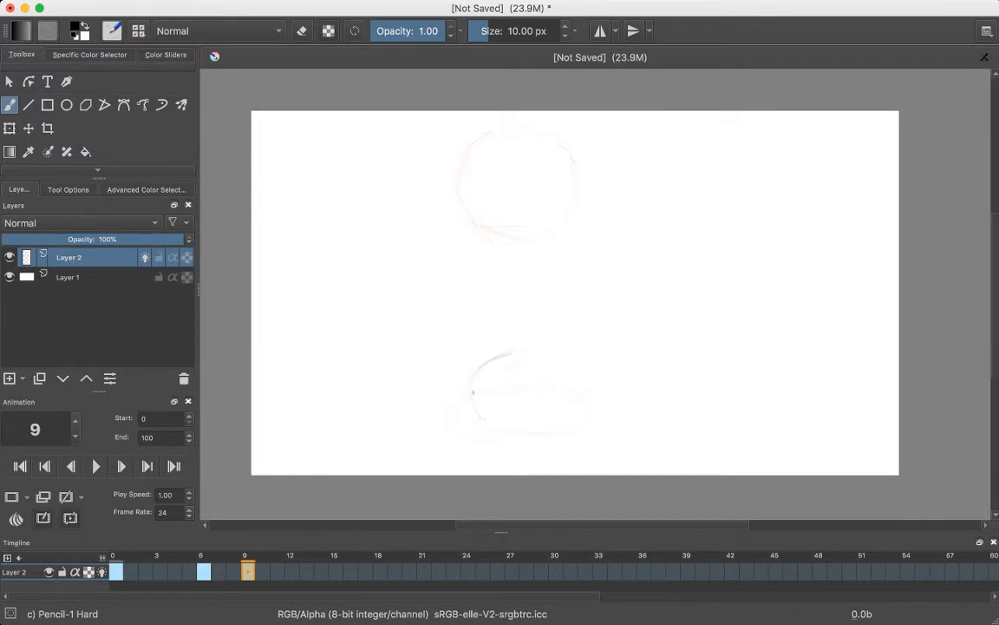
# - Finish the round ball on frame 9, then redraw frame 6's squash wider and flatter
pyautogui.moveTo(473, 390); pyautogui.dragTo(536, 440)
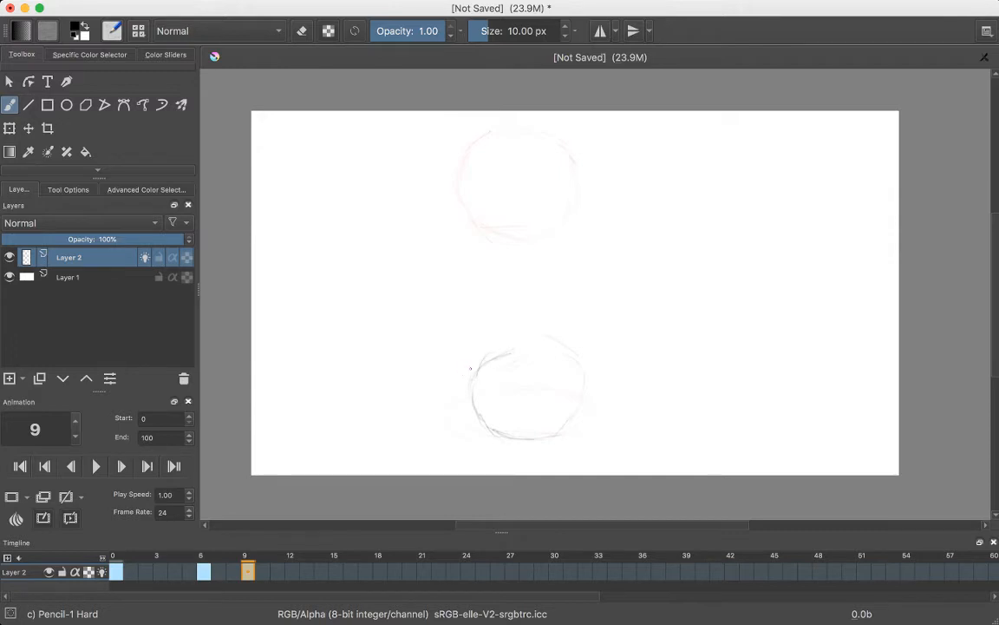
pyautogui.moveTo(468, 373); pyautogui.dragTo(533, 334)
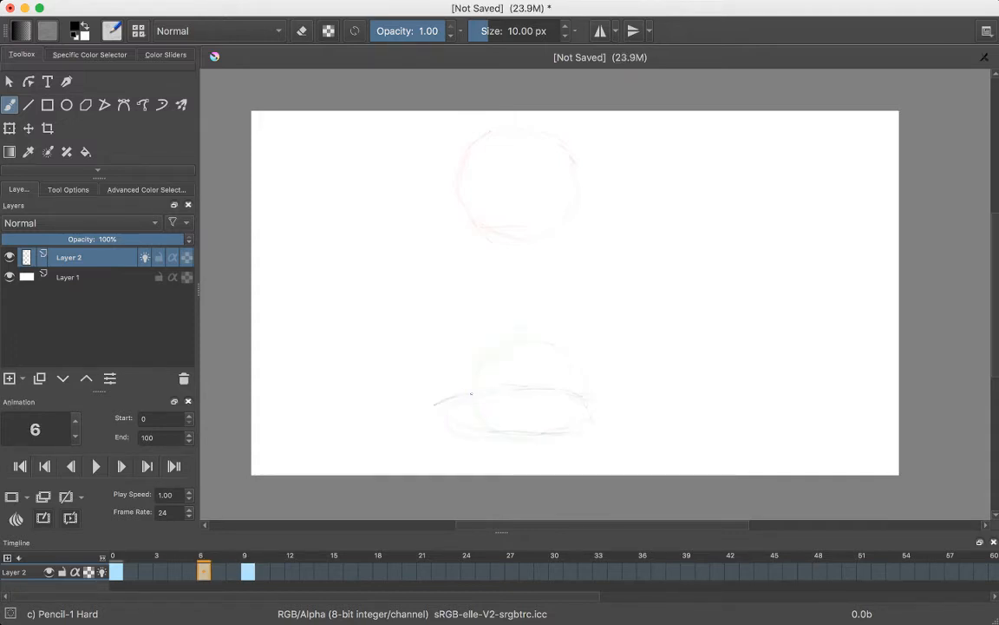
pyautogui.moveTo(417, 408); pyautogui.dragTo(586, 399)
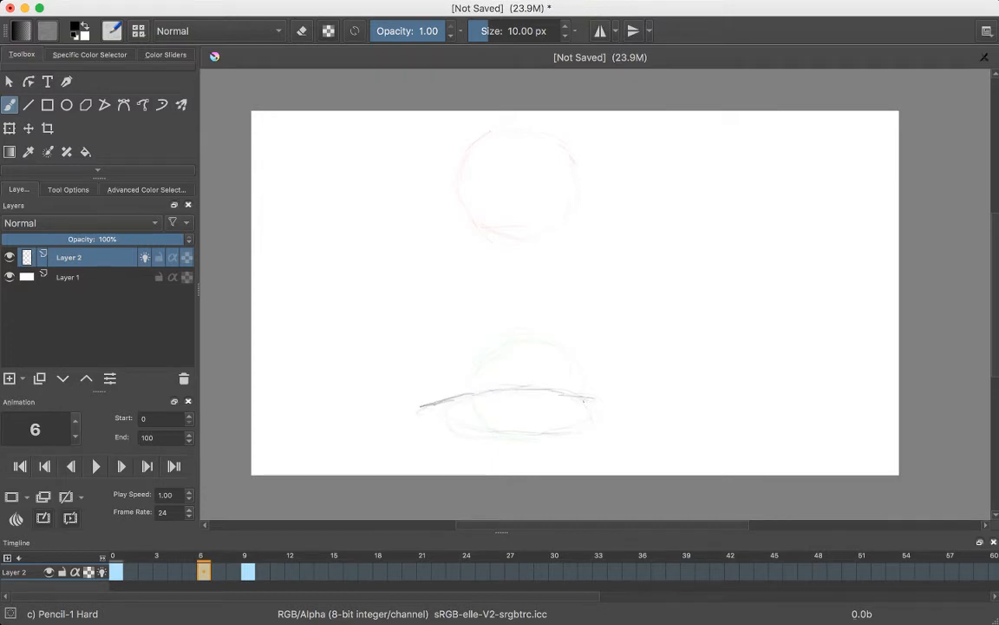
pyautogui.moveTo(581, 403); pyautogui.dragTo(633, 429)
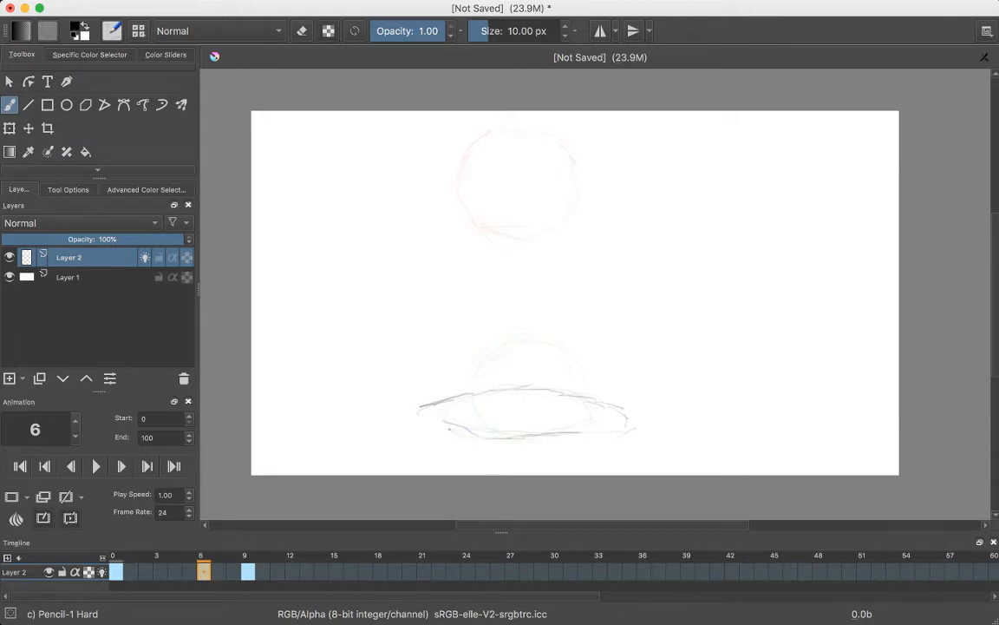
pyautogui.moveTo(416, 419); pyautogui.dragTo(473, 432)
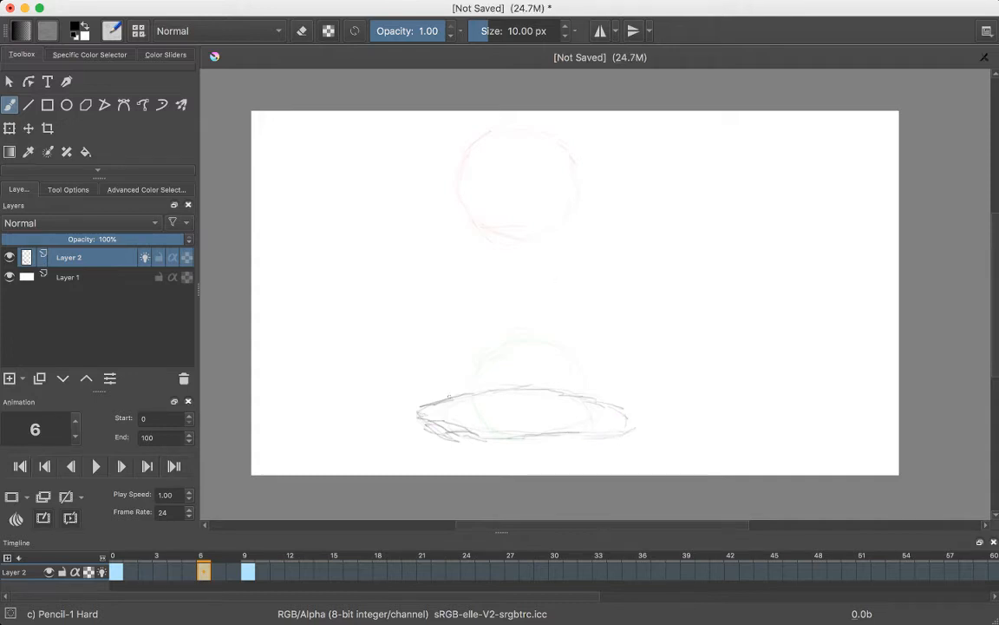
# - Play the bouncing ball animation, then stop playback
pyautogui.click(218, 570)
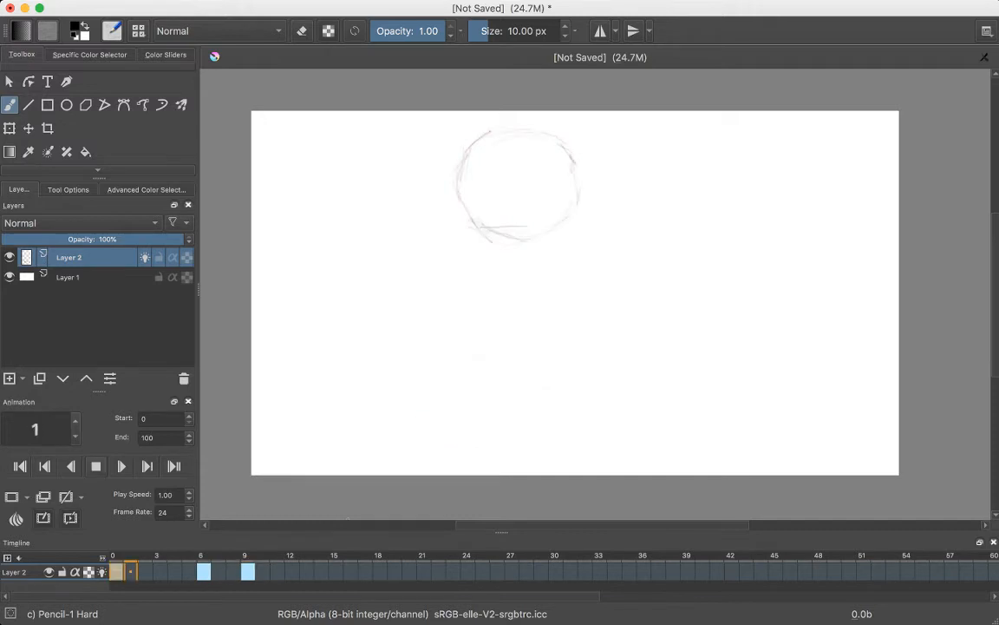
pyautogui.click(893, 571)
pyautogui.write('9')
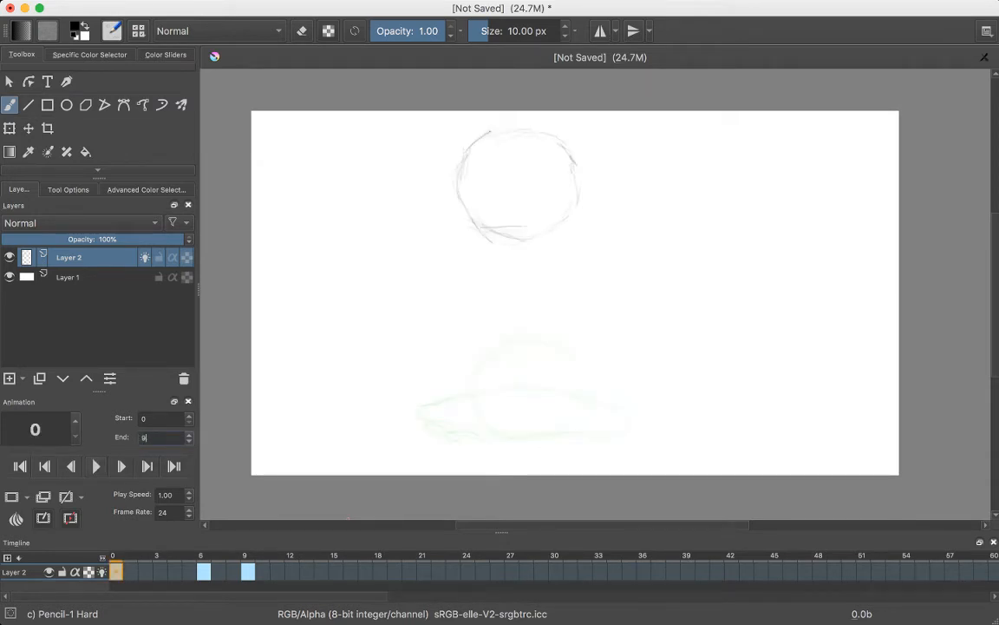
pyautogui.click(95, 466)
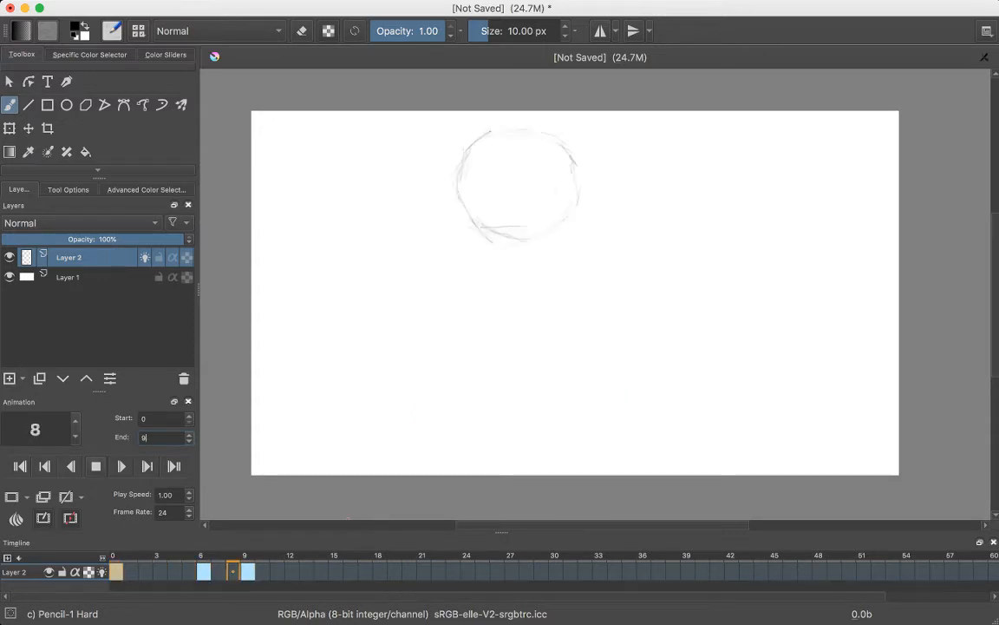
pyautogui.click(20, 466)
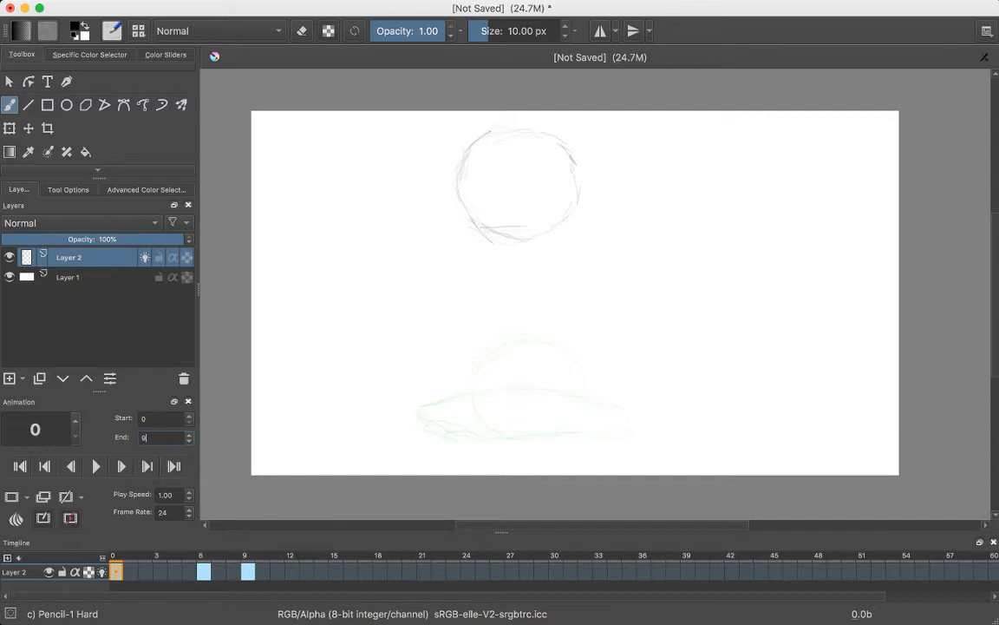
pyautogui.click(156, 570)
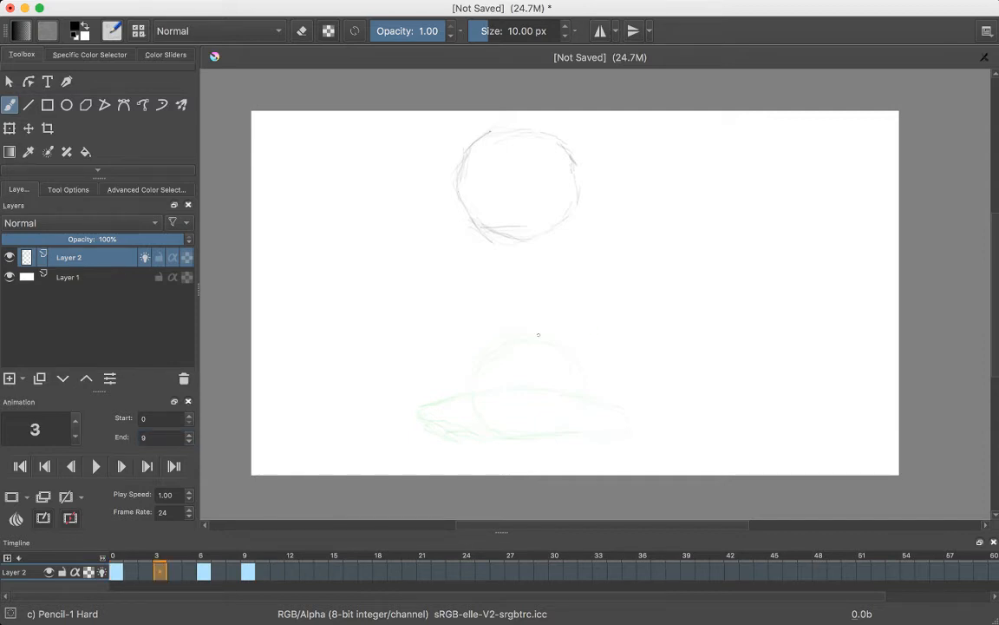
# - On frame 5, sketch a tall, narrow stretched oval just above the ground
pyautogui.click(188, 571)
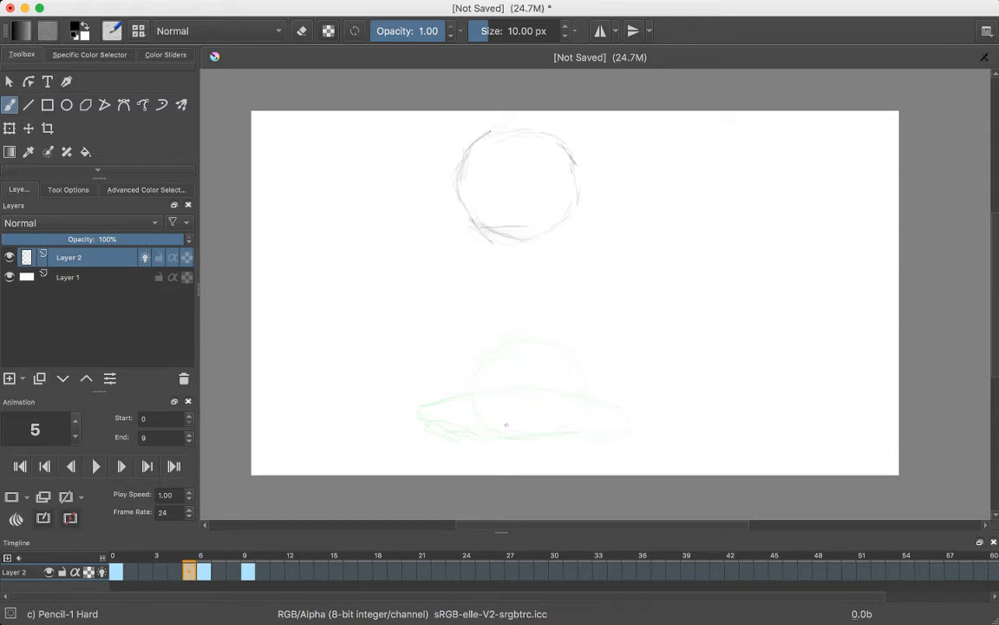
pyautogui.moveTo(511, 393); pyautogui.dragTo(499, 425)
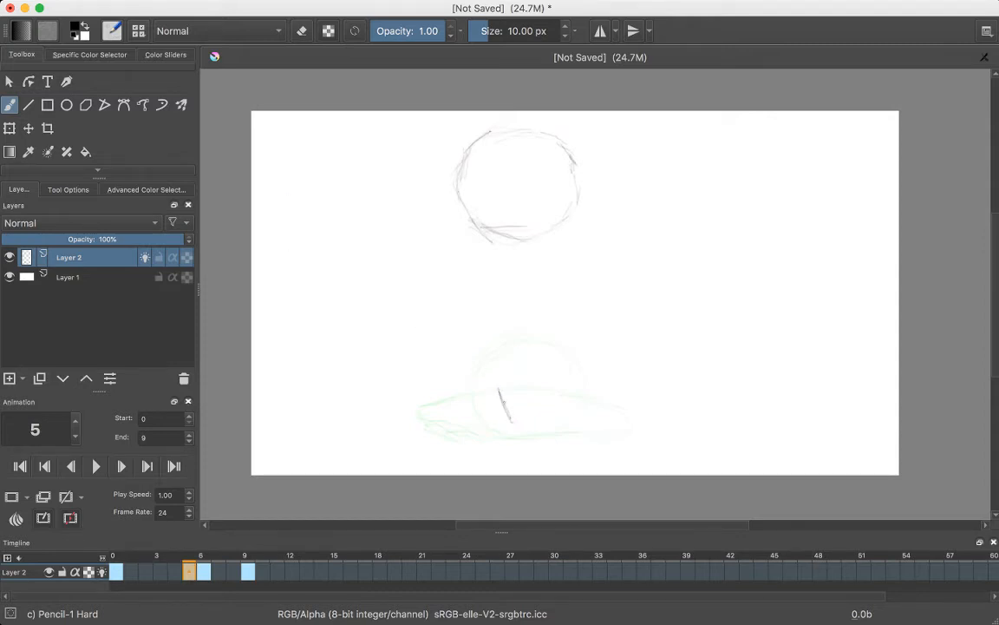
pyautogui.moveTo(499, 386); pyautogui.dragTo(516, 421)
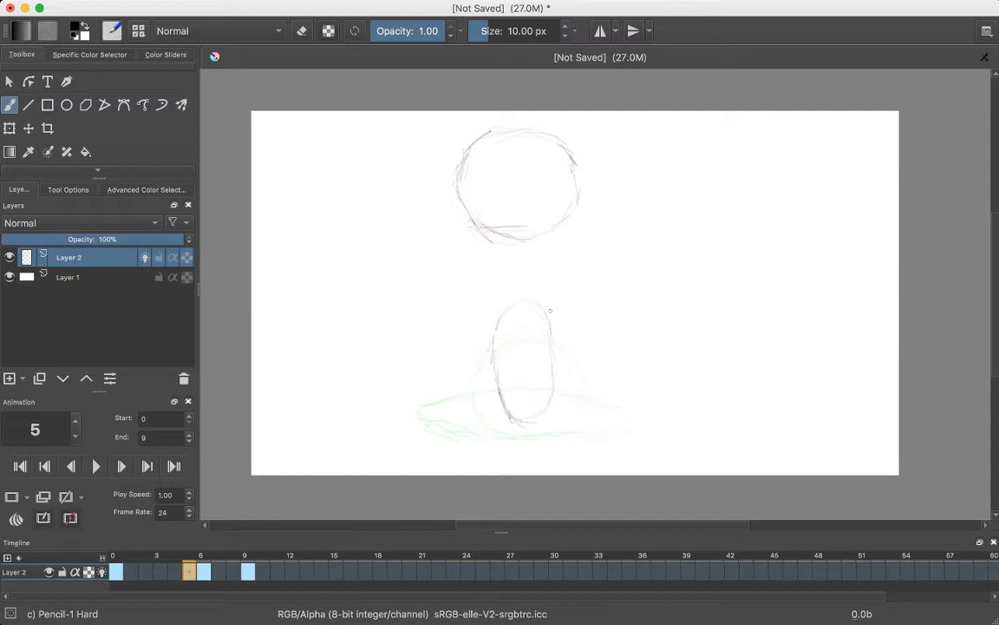
pyautogui.moveTo(525, 329)
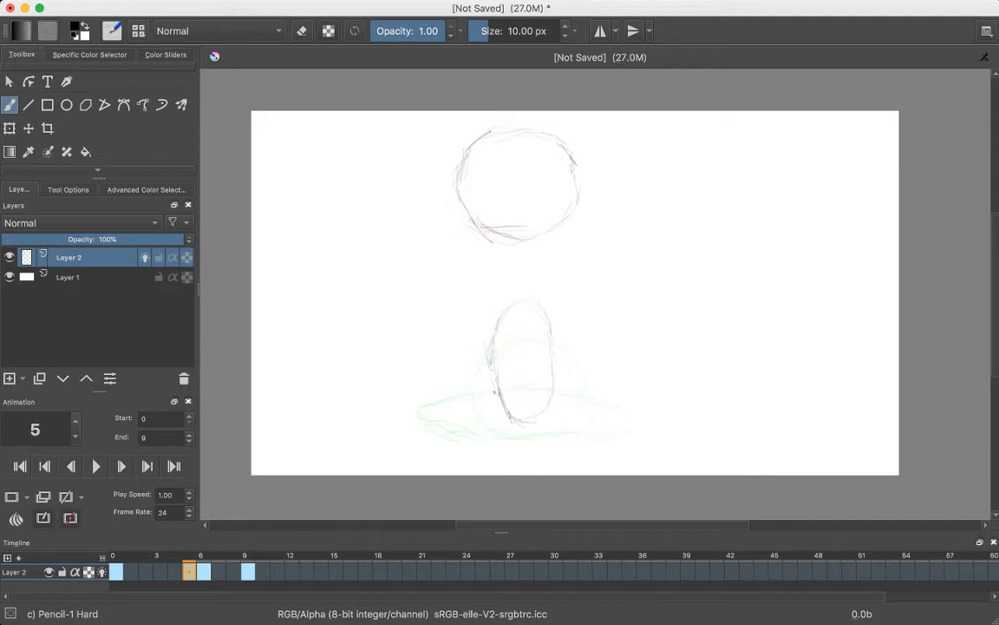
pyautogui.moveTo(487, 314); pyautogui.dragTo(508, 425)
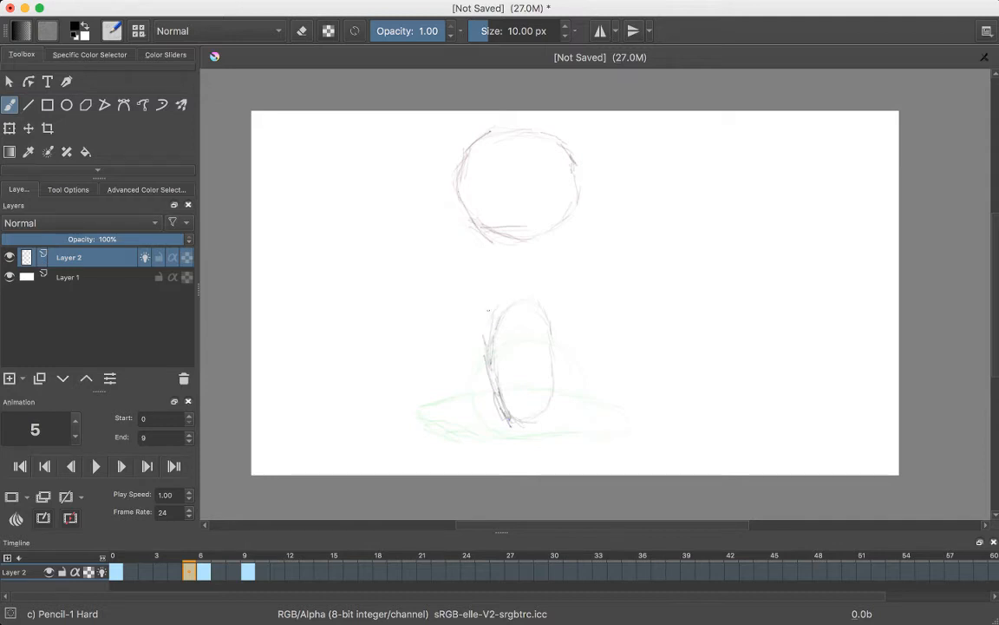
pyautogui.moveTo(511, 295); pyautogui.dragTo(556, 365)
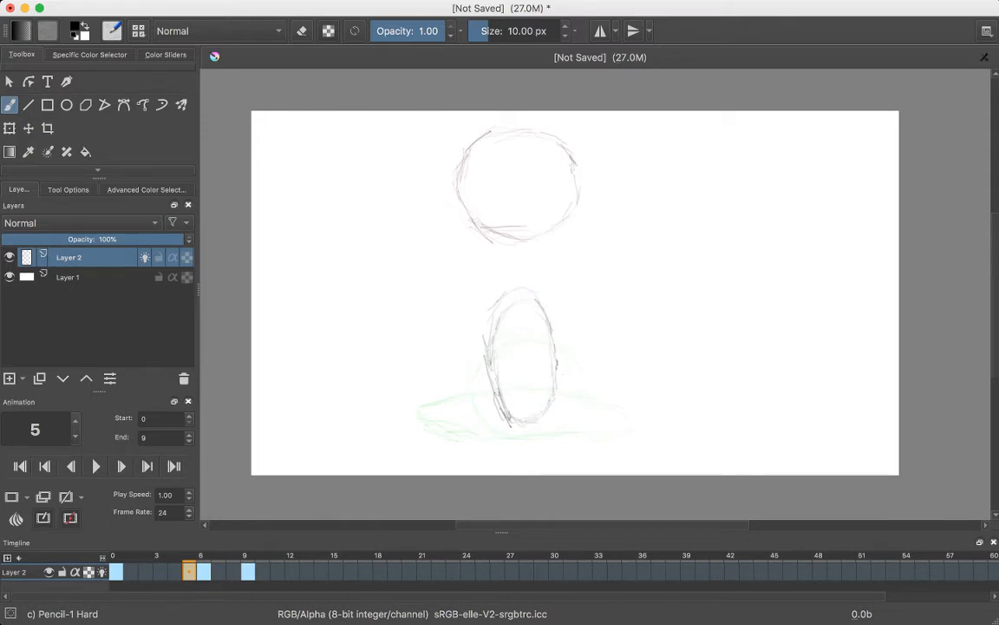
pyautogui.moveTo(538, 312); pyautogui.dragTo(521, 417)
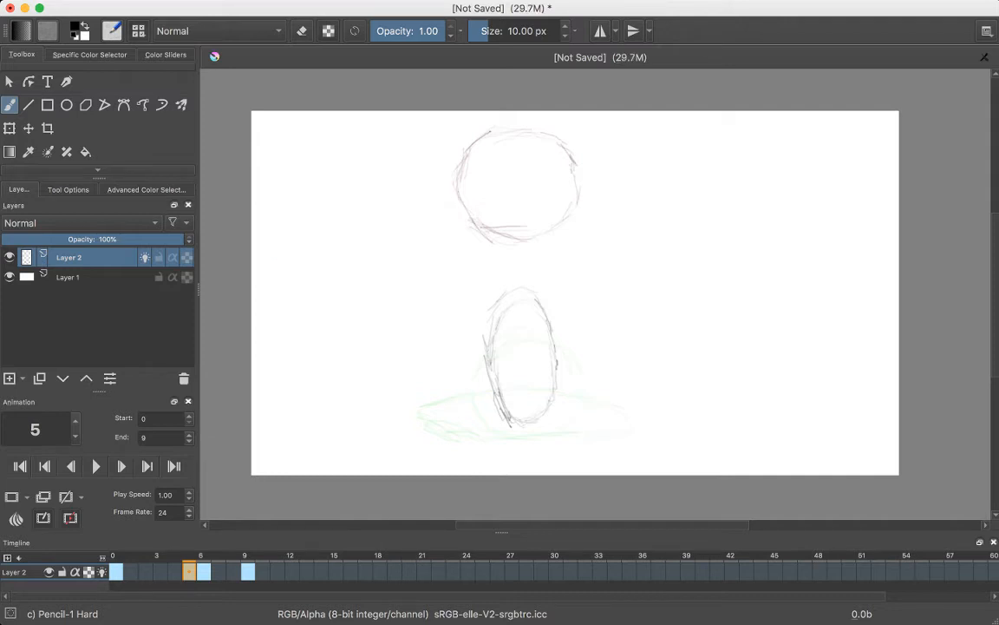
# - Set brush opacity to 0.60 and select timeline frames to review the bounce
pyautogui.click(302, 30)
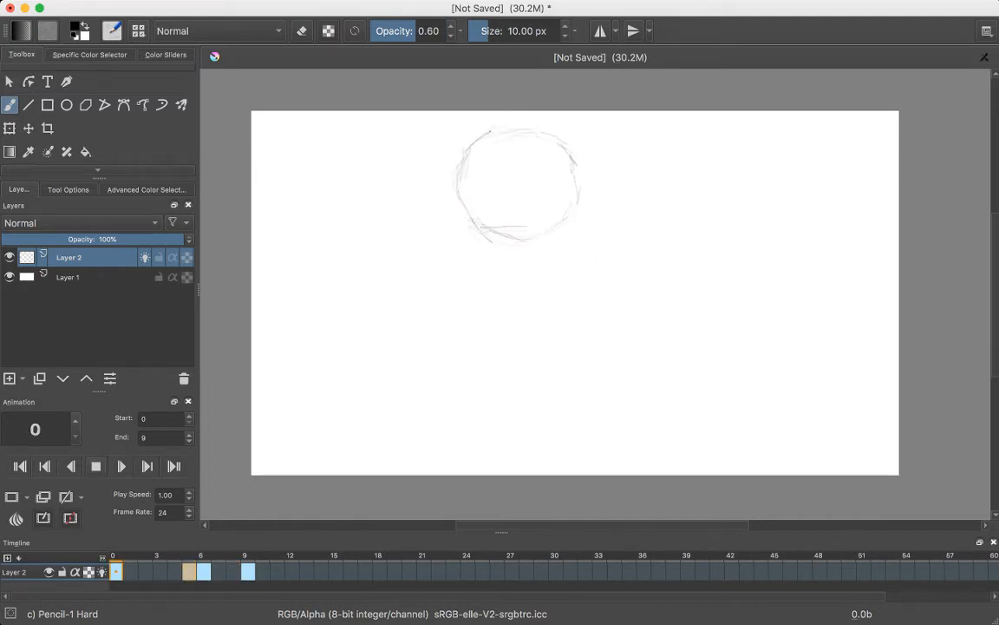
pyautogui.click(145, 570)
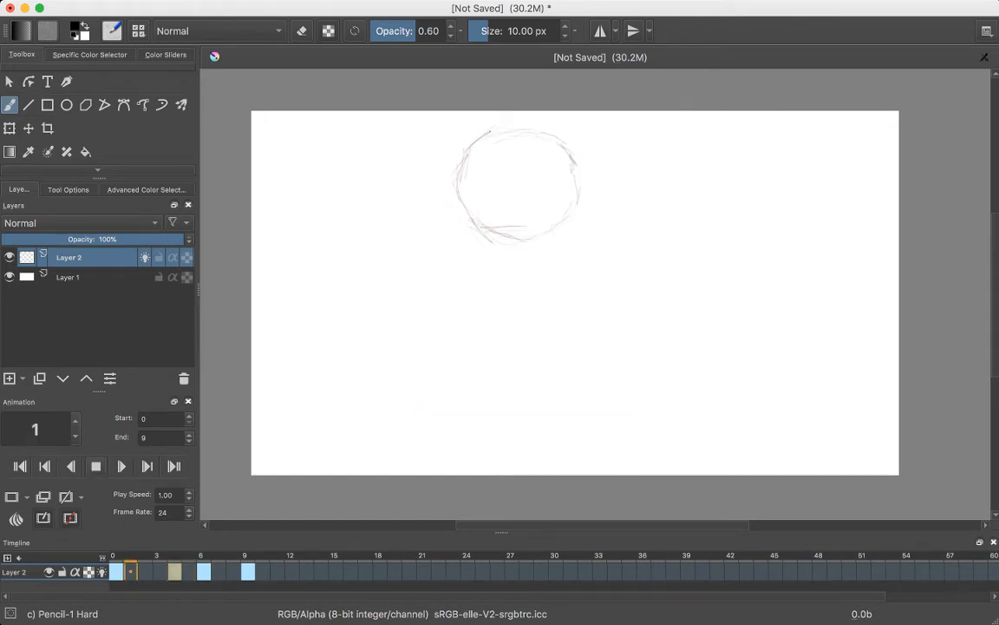
pyautogui.click(219, 571)
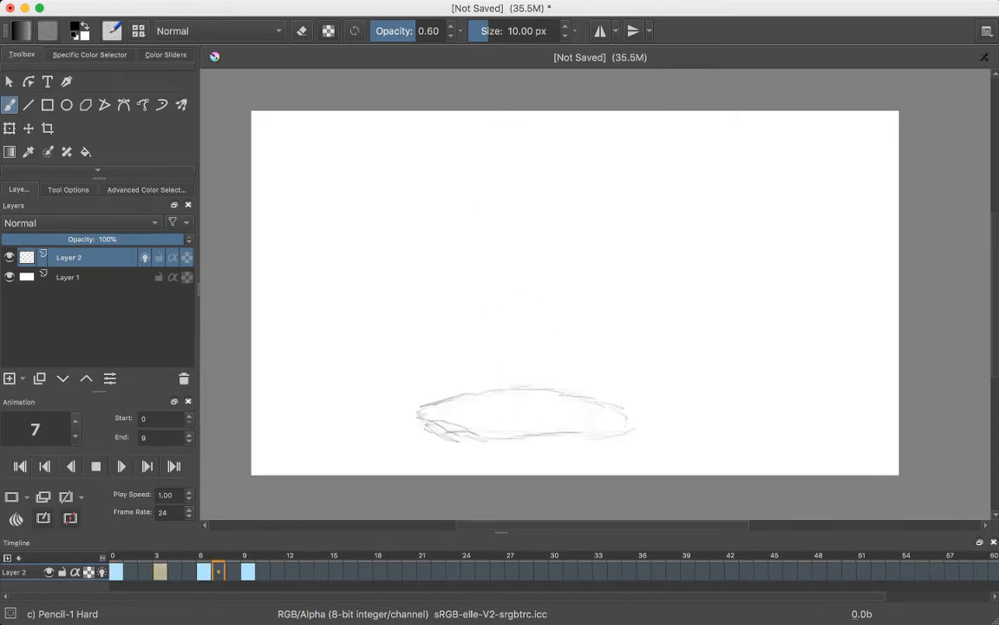
# - Stop playback and draw a wide, squashed oval on frame 7 over the red and green onion skins
pyautogui.click(188, 571)
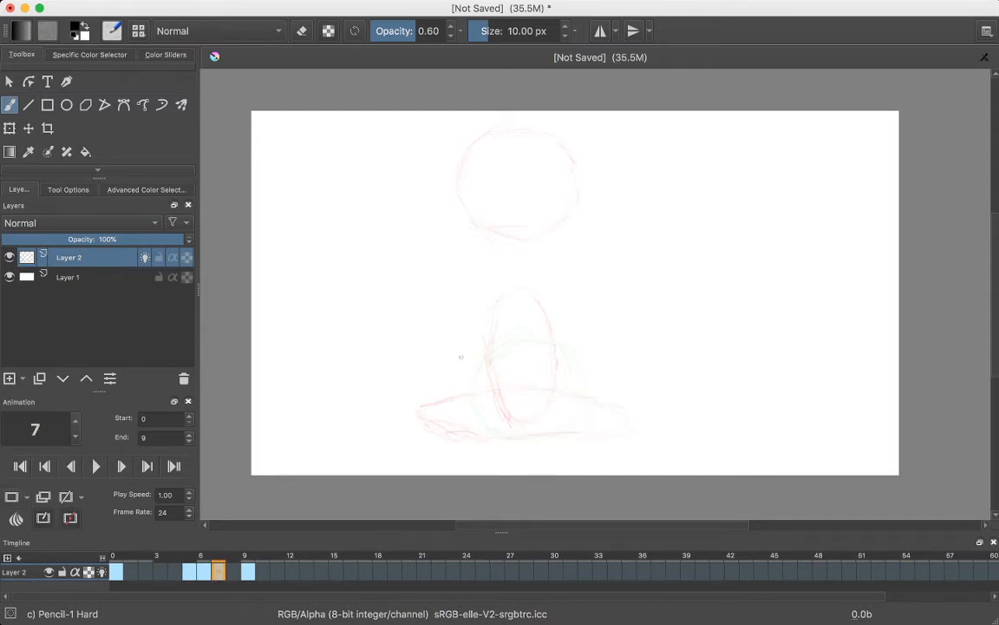
pyautogui.click(233, 570)
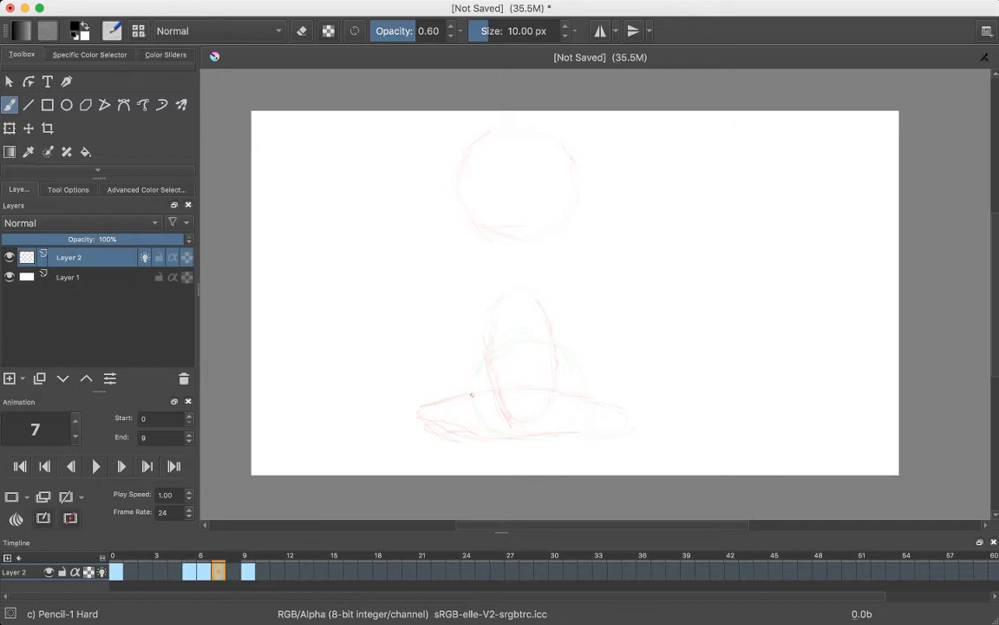
pyautogui.moveTo(471, 413)
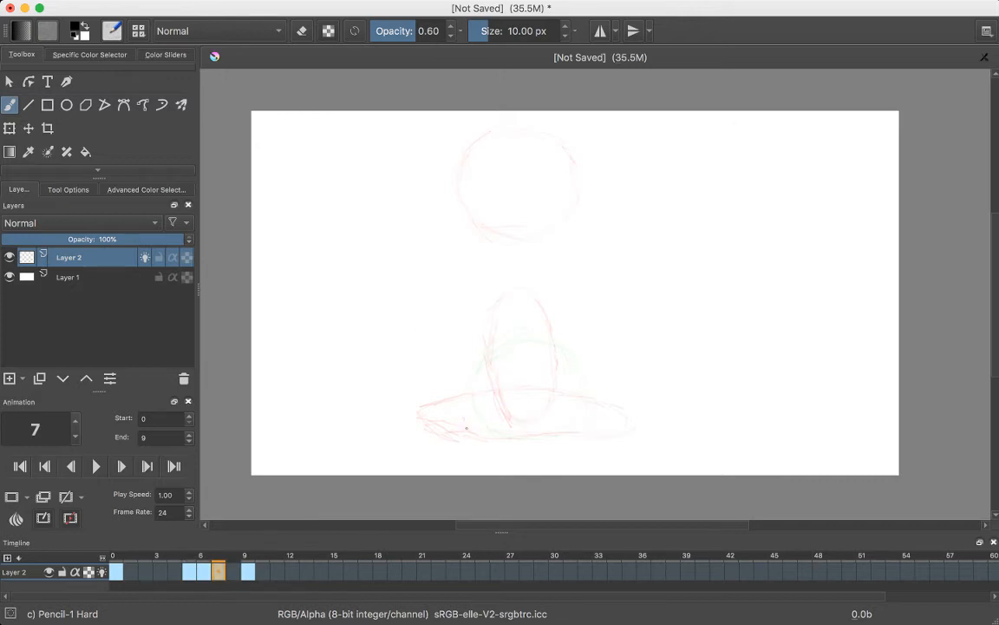
pyautogui.moveTo(468, 395); pyautogui.dragTo(460, 430)
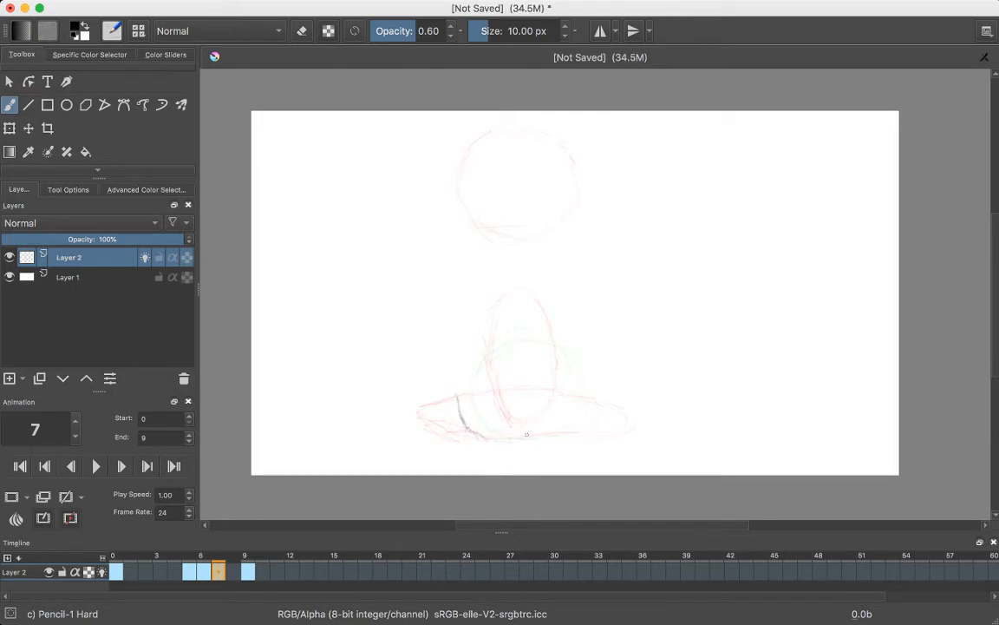
pyautogui.moveTo(451, 416); pyautogui.dragTo(521, 434)
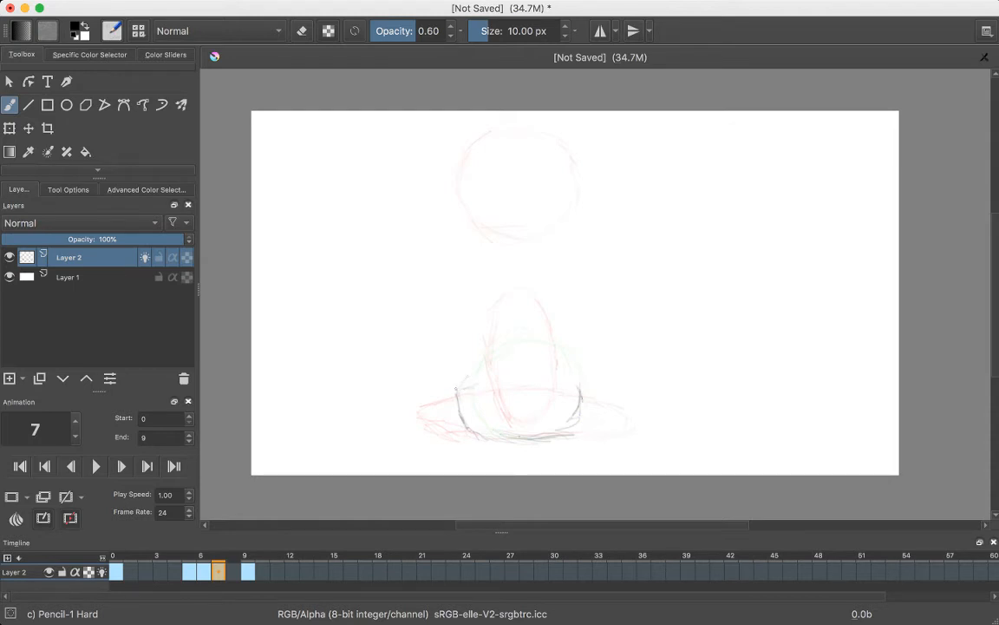
pyautogui.moveTo(455, 388); pyautogui.dragTo(570, 387)
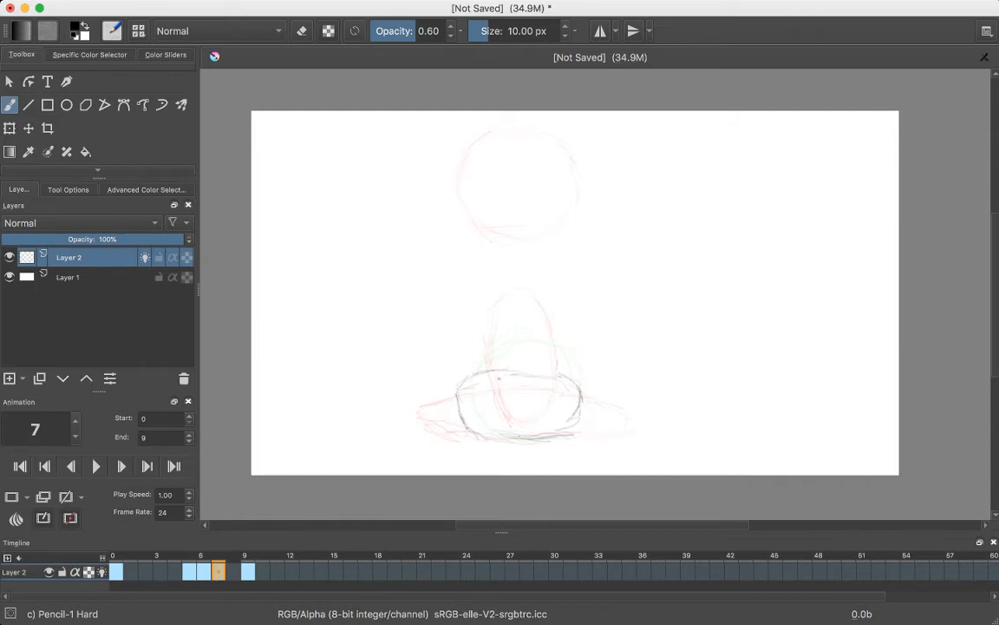
pyautogui.moveTo(499, 379); pyautogui.dragTo(573, 380)
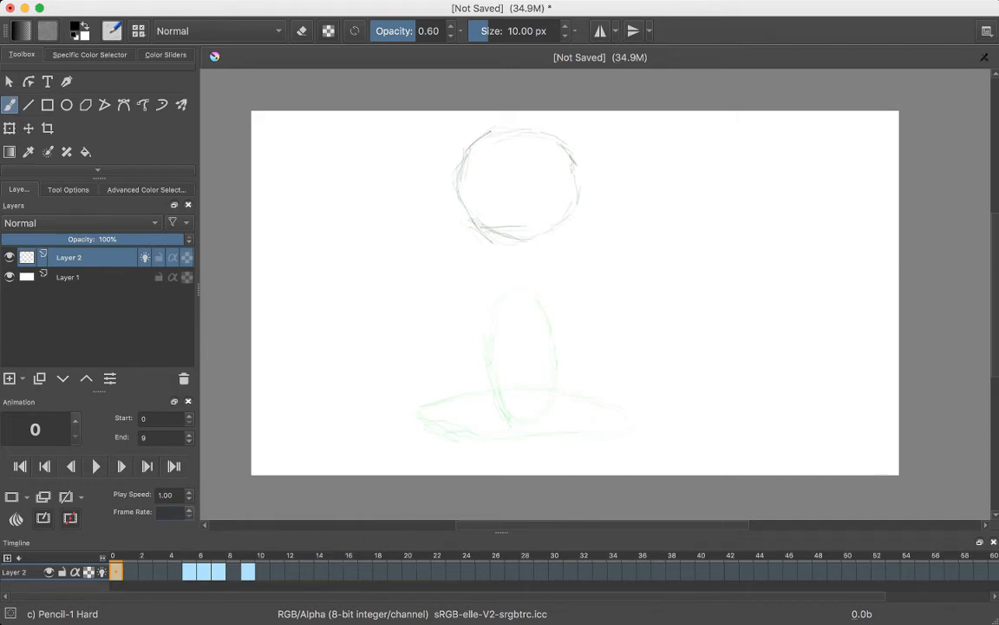
# - Commit the 12 fps frame rate, then sketch a slightly flattened ball on the ground on frame 8
pyautogui.click(95, 466)
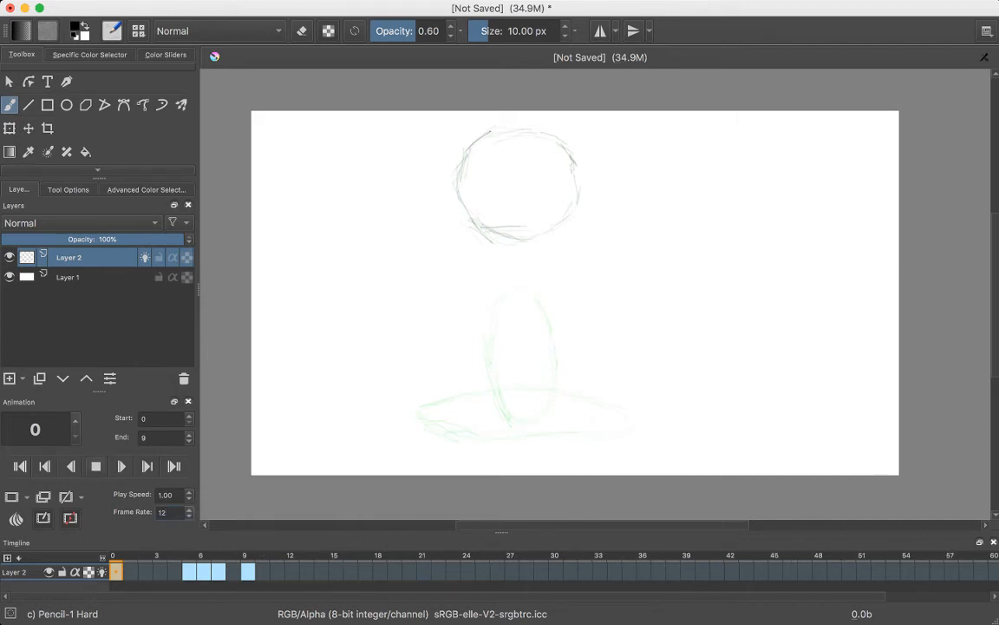
pyautogui.click(145, 570)
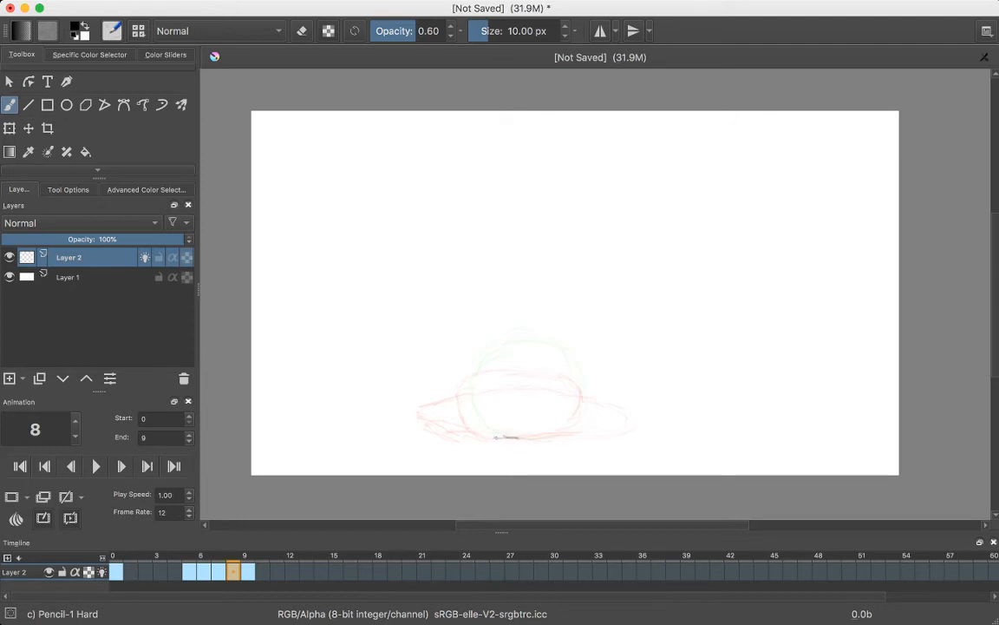
pyautogui.moveTo(469, 408); pyautogui.dragTo(507, 438)
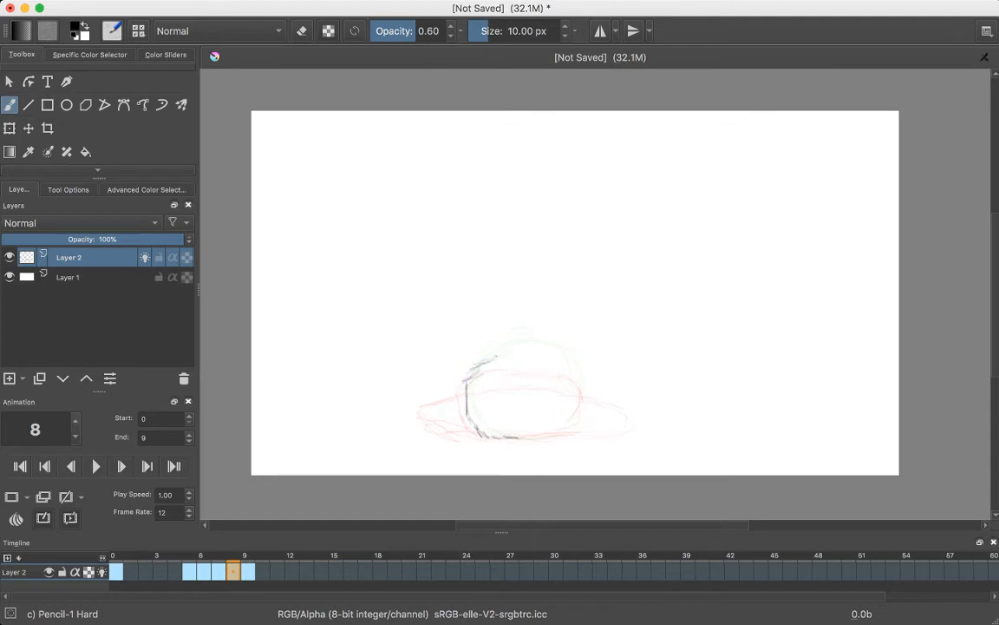
pyautogui.moveTo(468, 364); pyautogui.dragTo(555, 360)
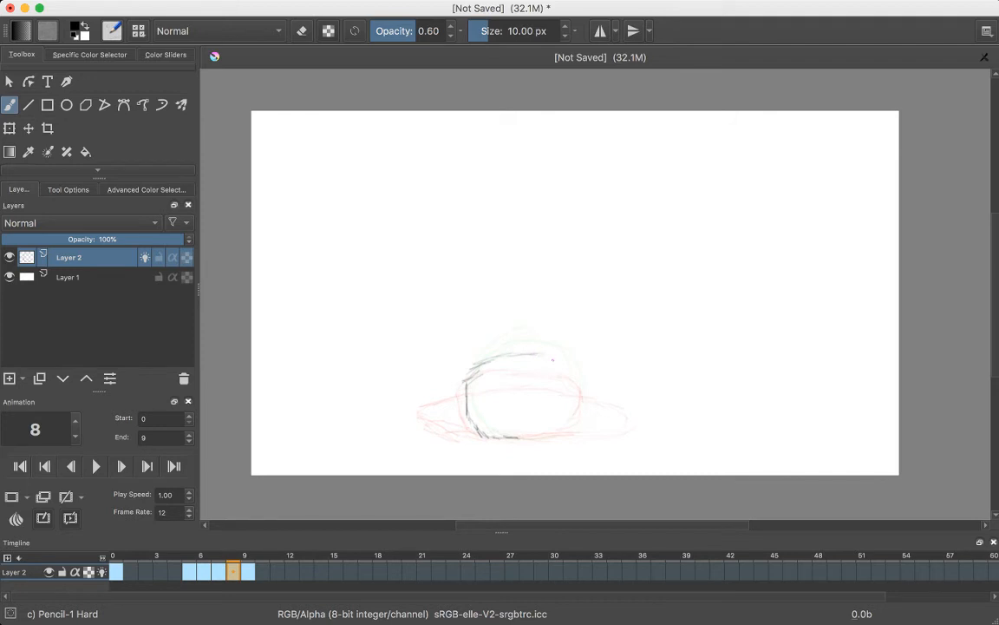
pyautogui.moveTo(542, 358); pyautogui.dragTo(579, 373)
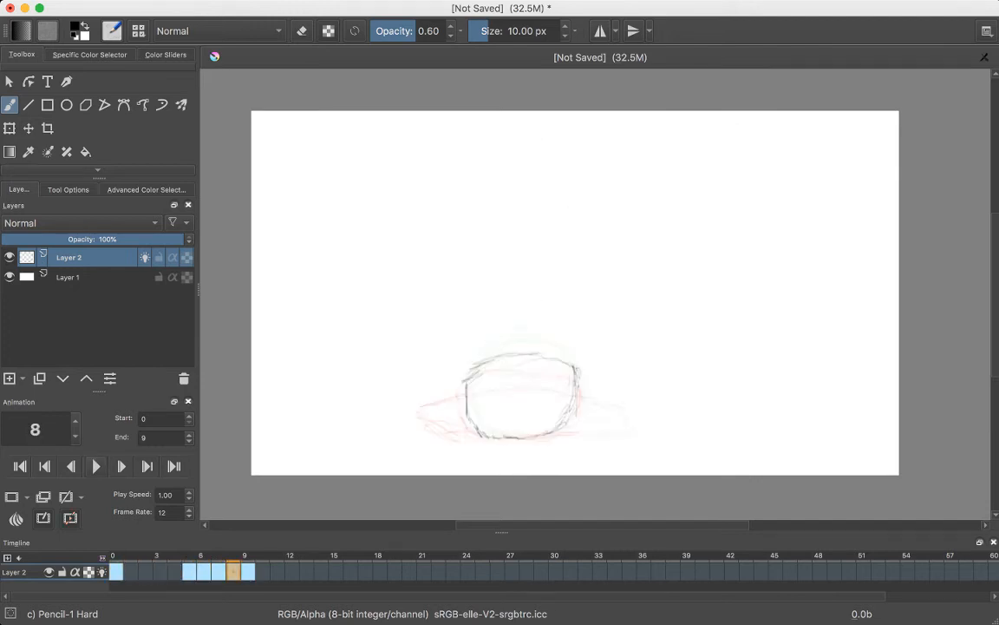
# - Set the animation end frame to 12, preview the bounce, and stop playback
pyautogui.click(162, 437)
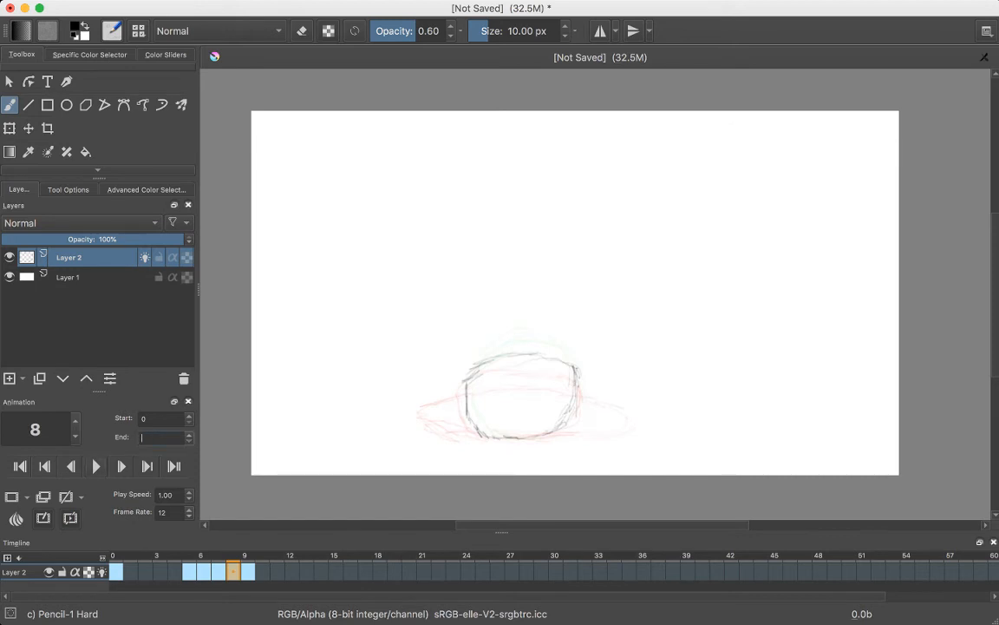
pyautogui.write('12')
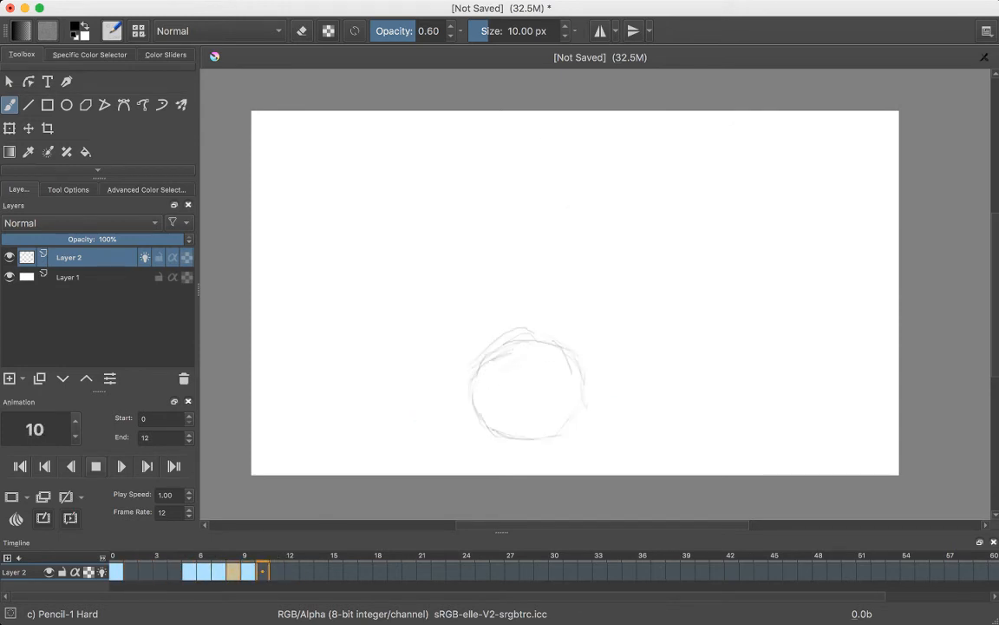
pyautogui.click(234, 571)
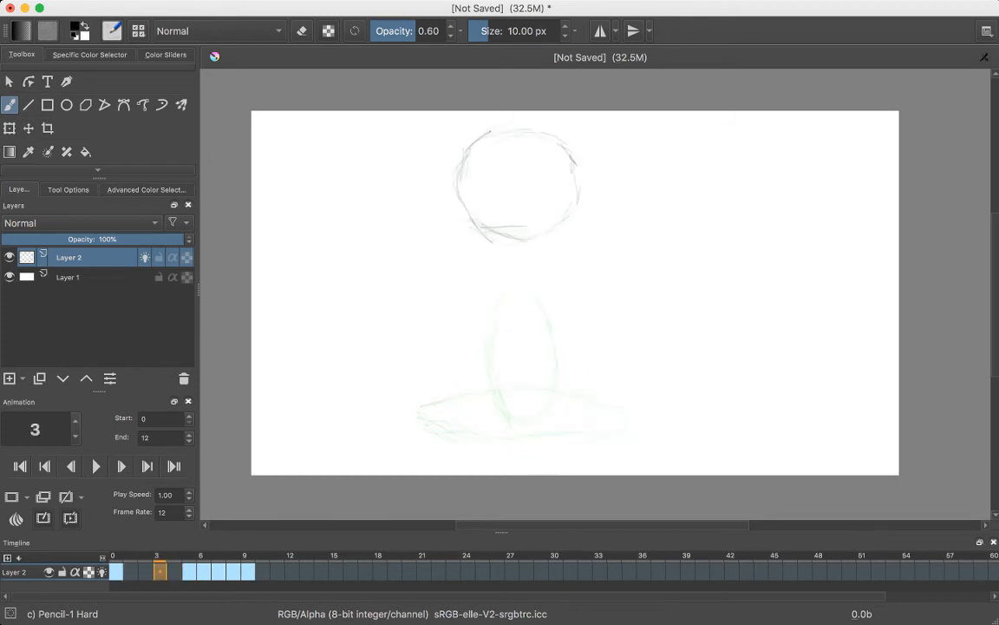
# - Flip through frames 1, 2 and 0, ending on frame 3's stretched ball
pyautogui.click(130, 570)
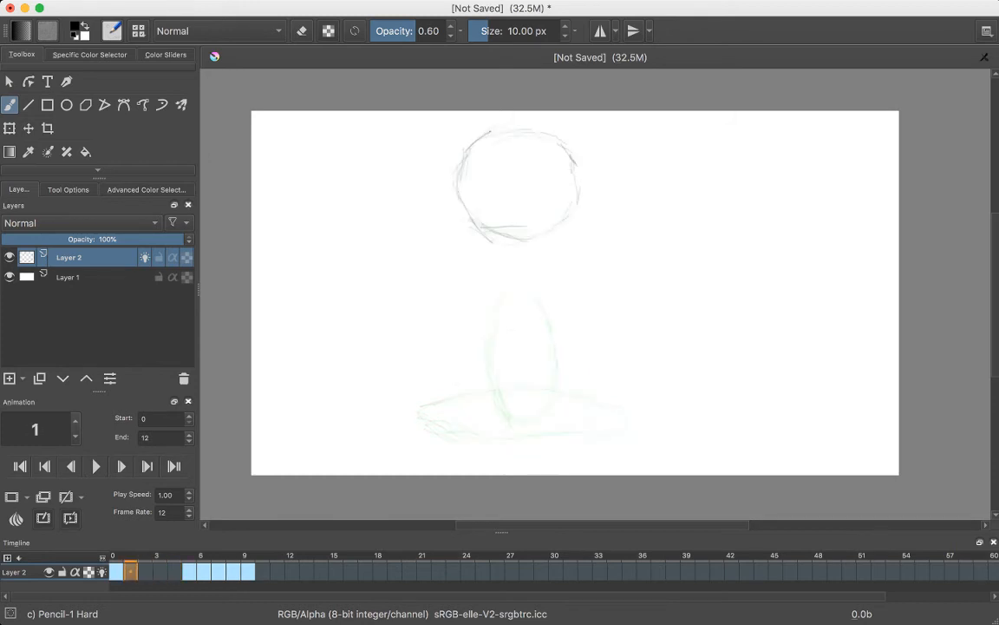
pyautogui.click(160, 570)
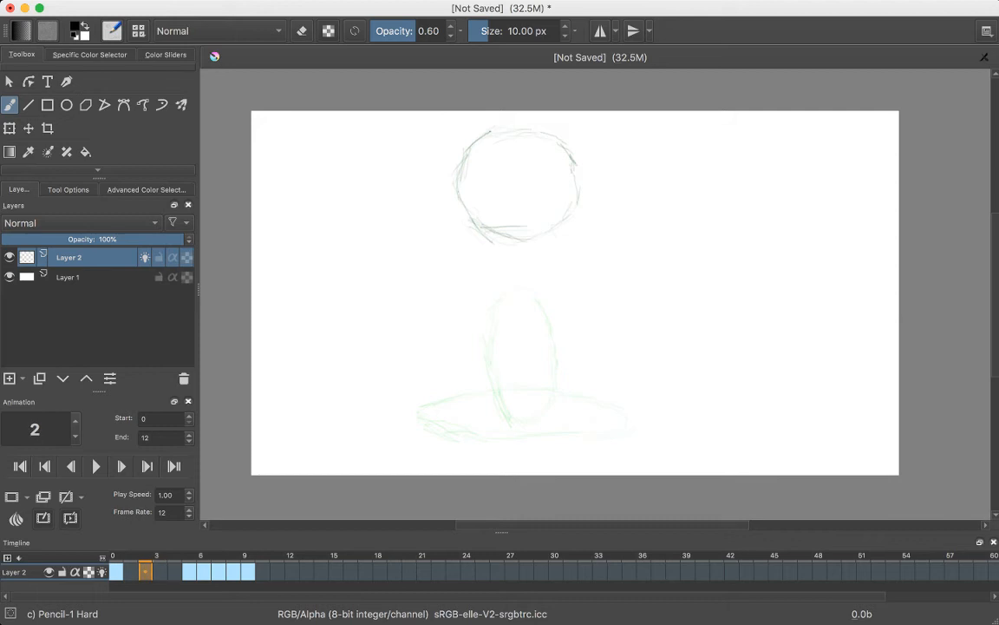
pyautogui.click(173, 570)
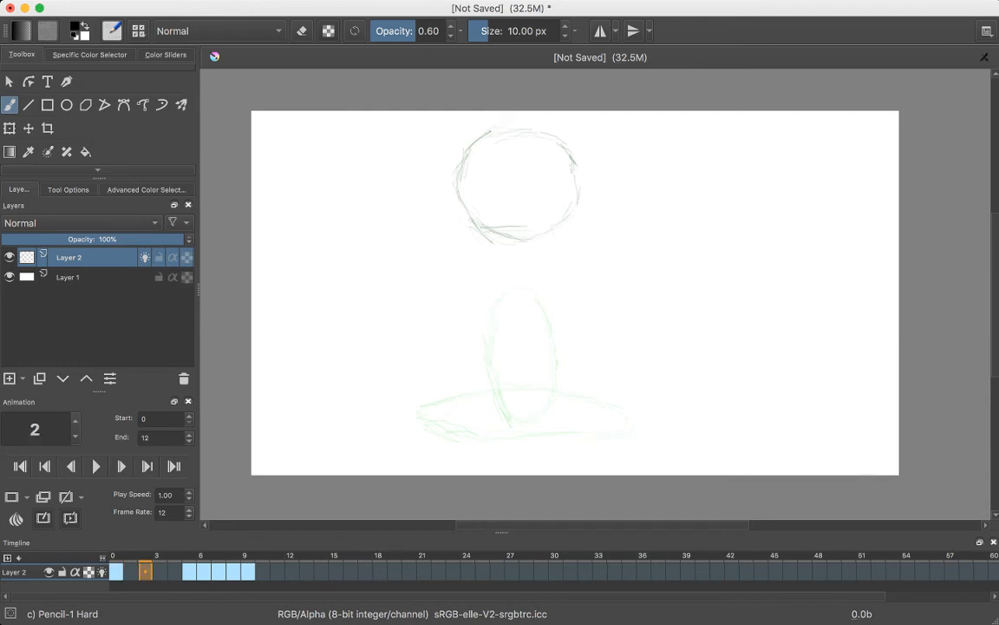
pyautogui.click(160, 570)
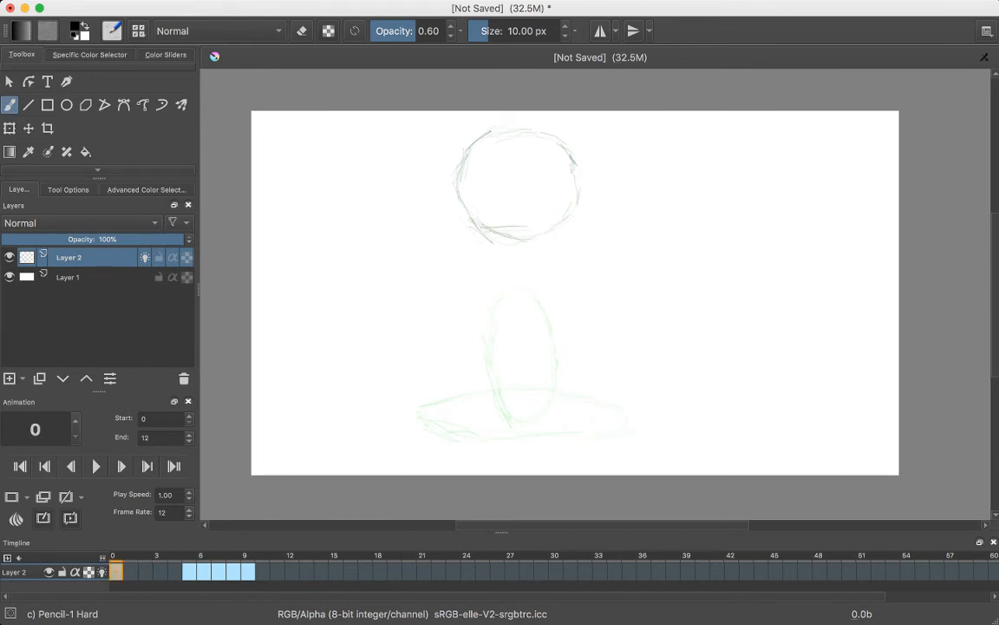
pyautogui.click(173, 570)
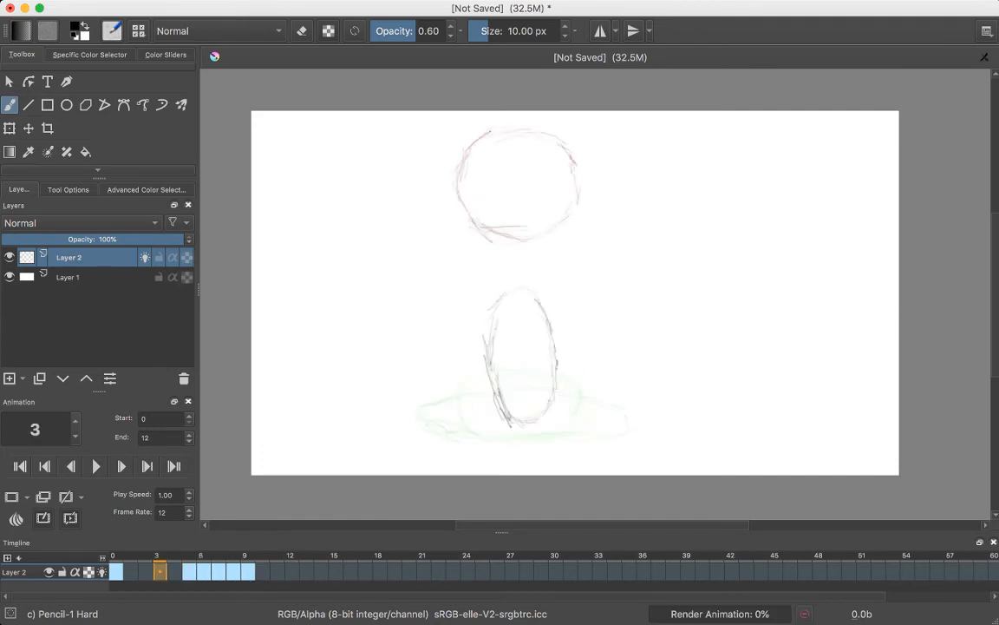
# - On frame 2, sketch an in-between ball slightly lower than the top ball
pyautogui.click(145, 570)
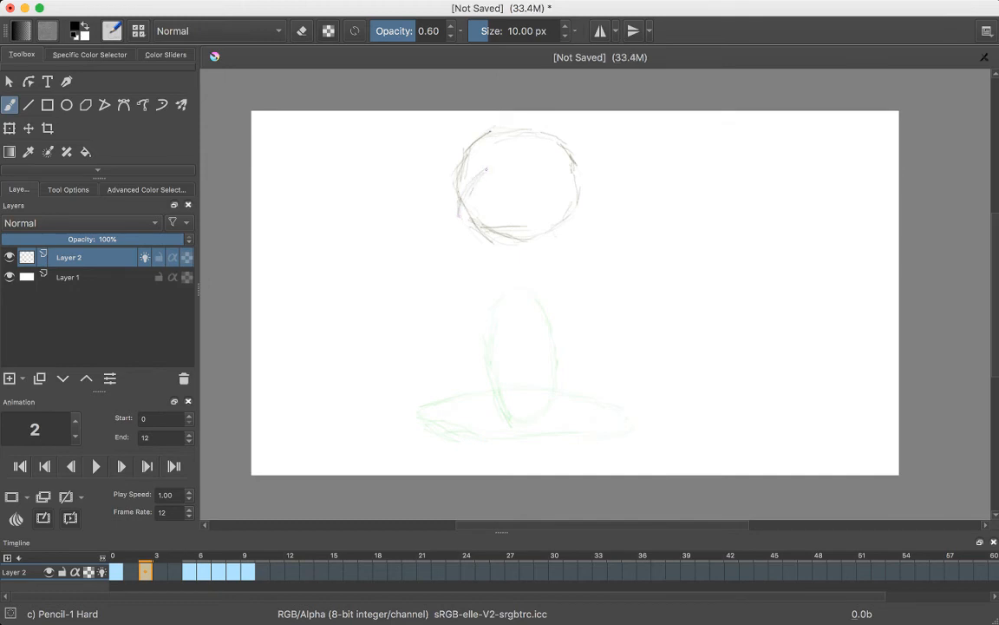
pyautogui.moveTo(473, 178); pyautogui.dragTo(525, 160)
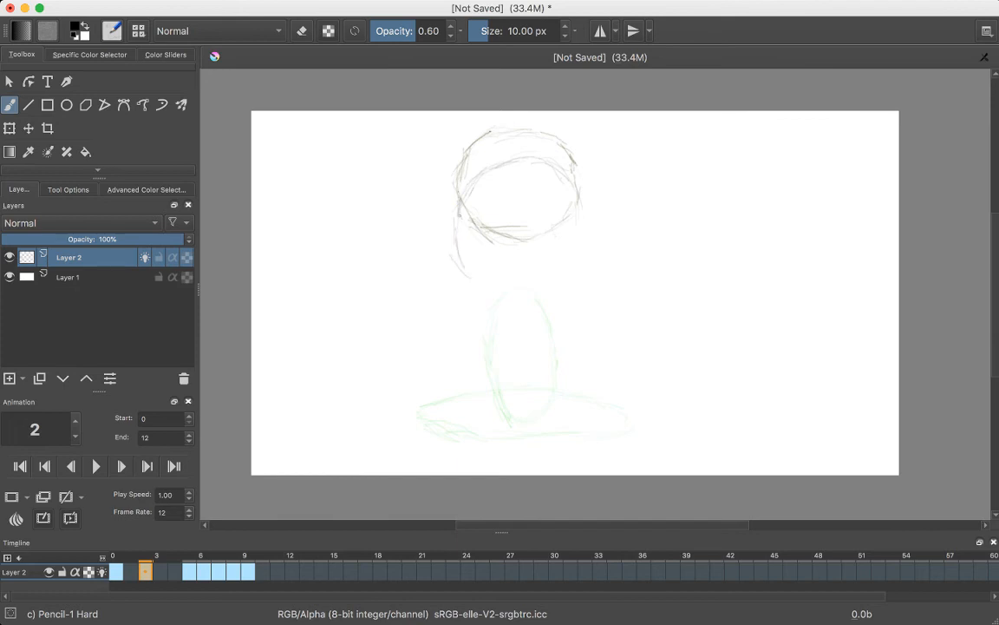
pyautogui.moveTo(461, 215); pyautogui.dragTo(481, 265)
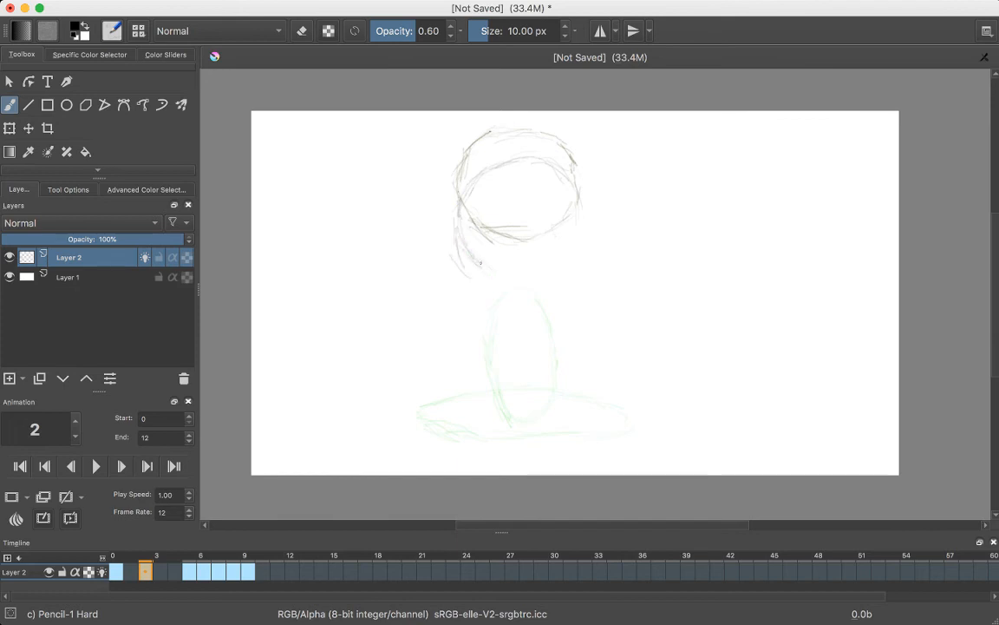
pyautogui.moveTo(453, 258); pyautogui.dragTo(558, 255)
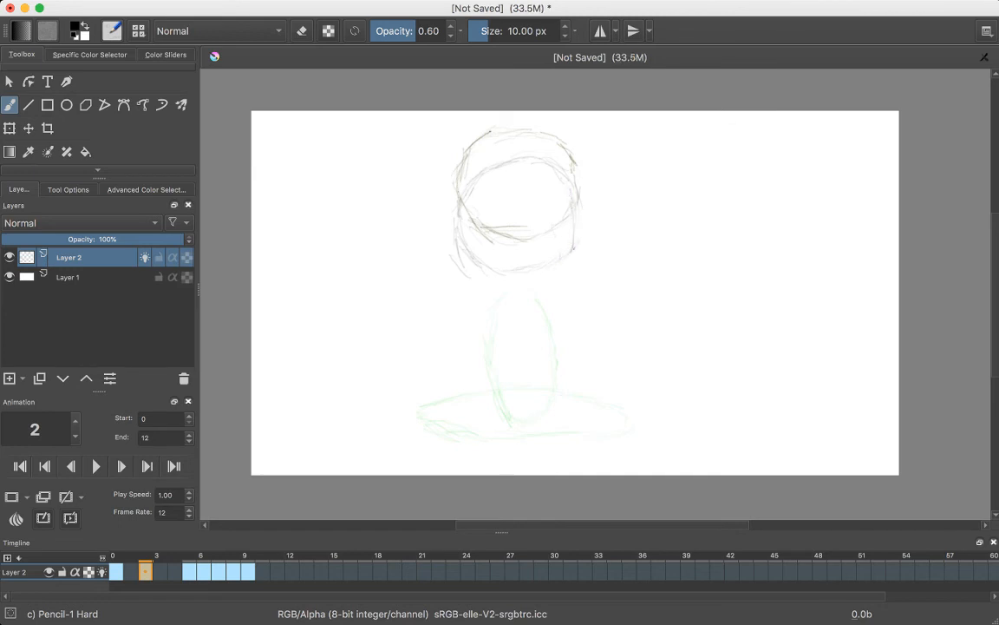
pyautogui.click(558, 269)
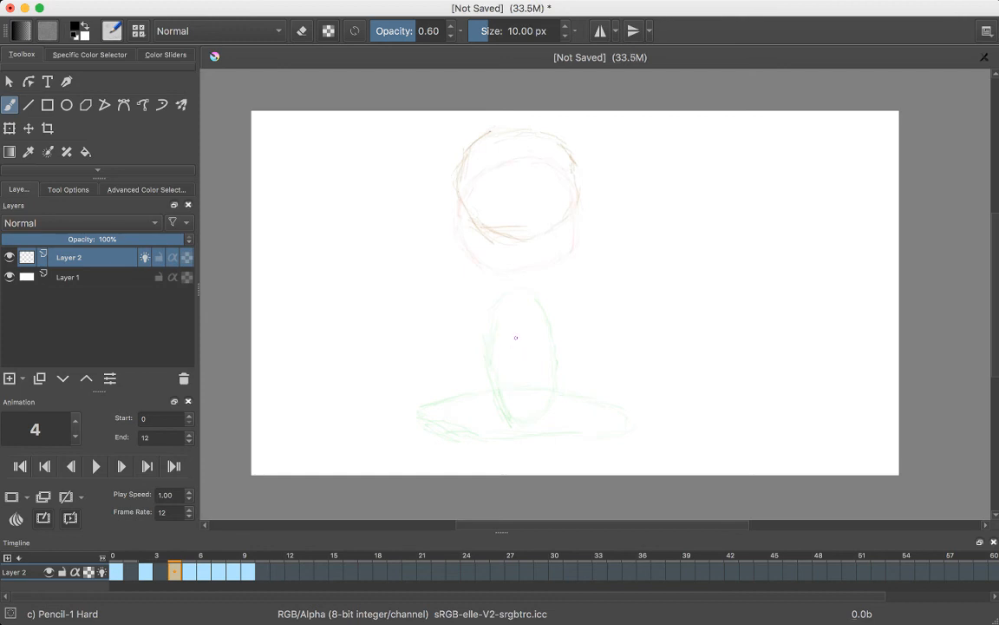
pyautogui.moveTo(506, 339)
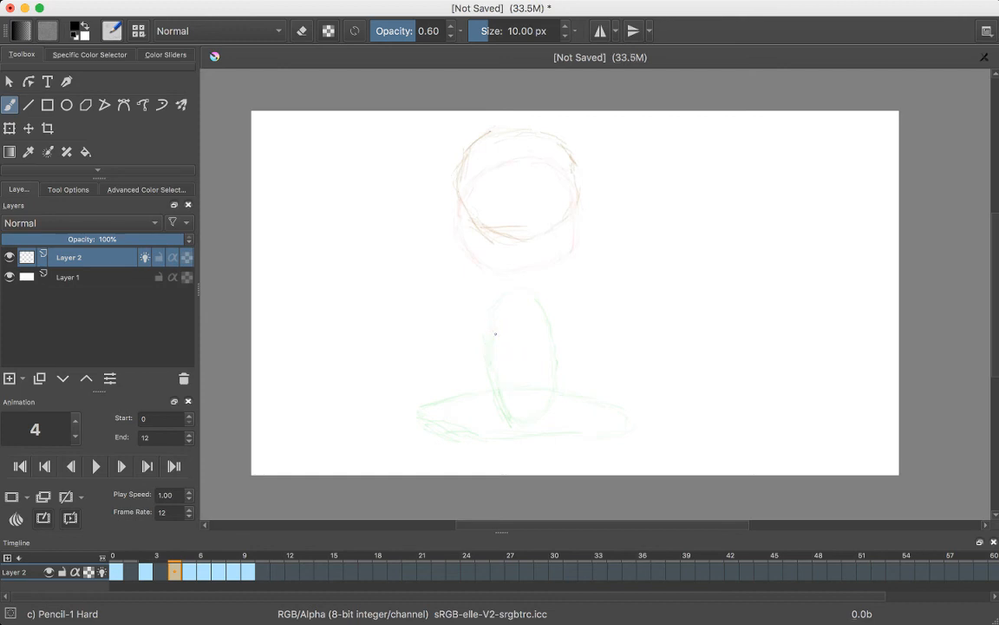
# - Sketch a mid-height ball between the onion-skin ghosts on frame 4 with the Pencil-1 Hard brush
pyautogui.click(499, 342)
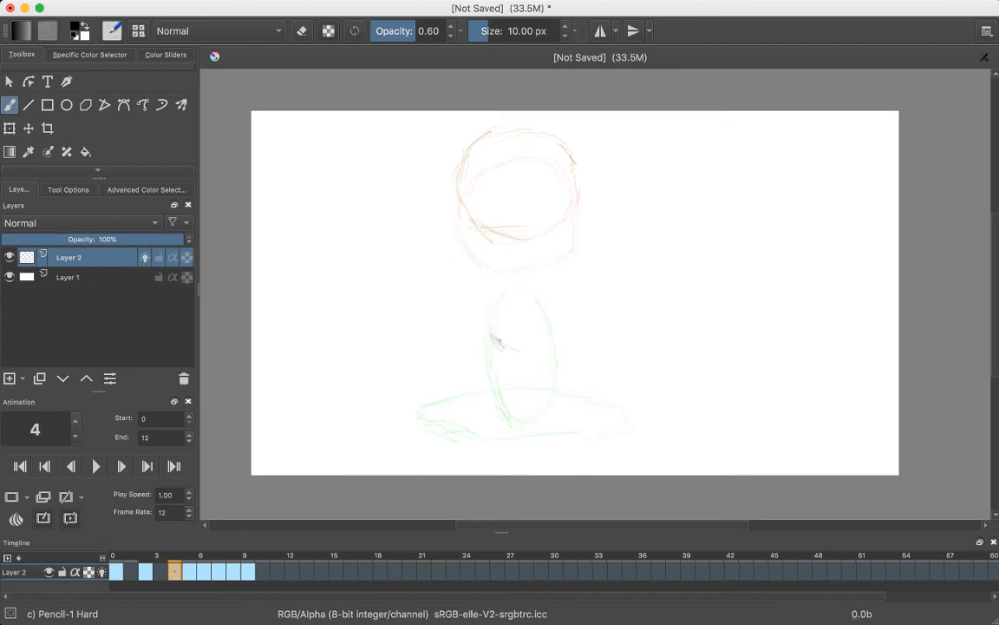
pyautogui.moveTo(499, 340); pyautogui.dragTo(551, 325)
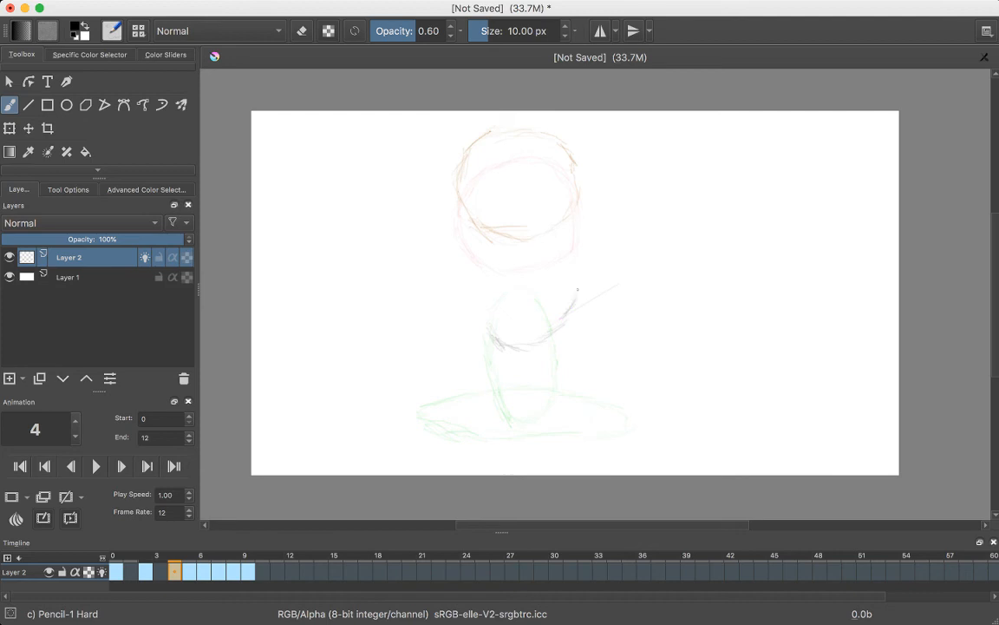
pyautogui.moveTo(480, 283); pyautogui.dragTo(501, 338)
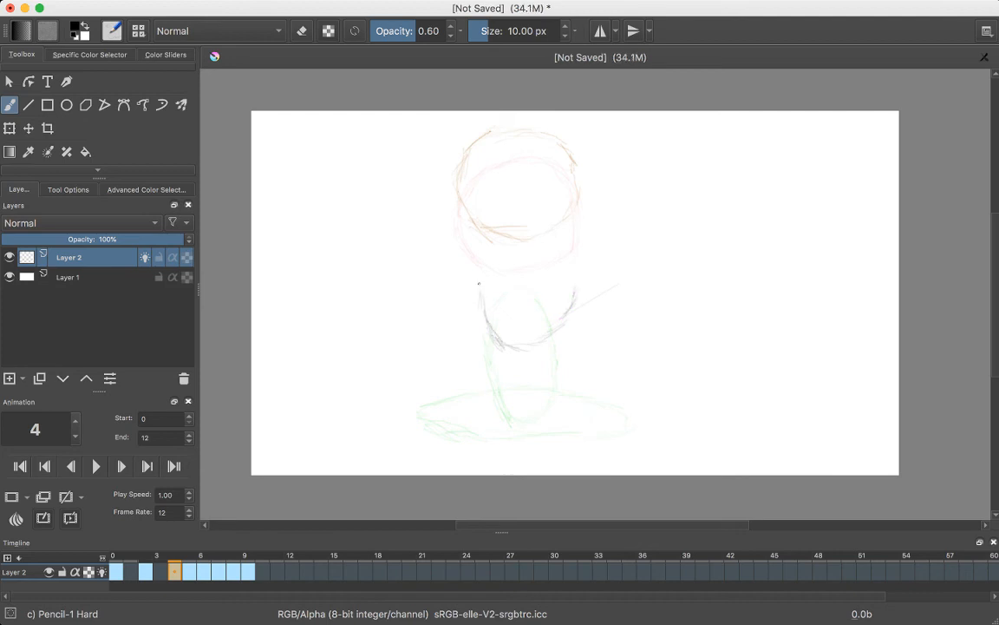
pyautogui.moveTo(477, 286); pyautogui.dragTo(490, 338)
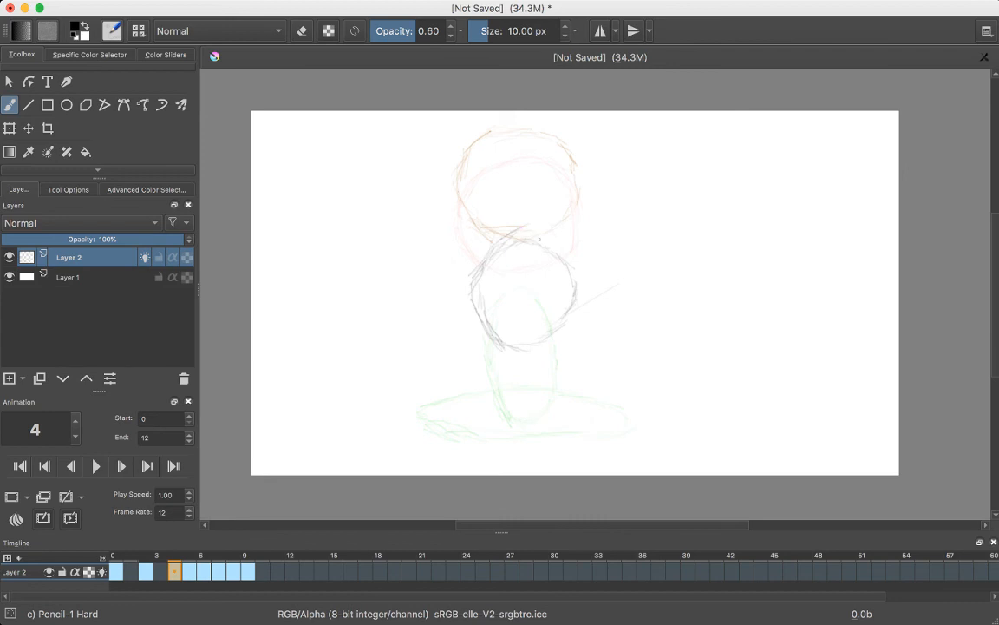
pyautogui.moveTo(516, 228); pyautogui.dragTo(577, 282)
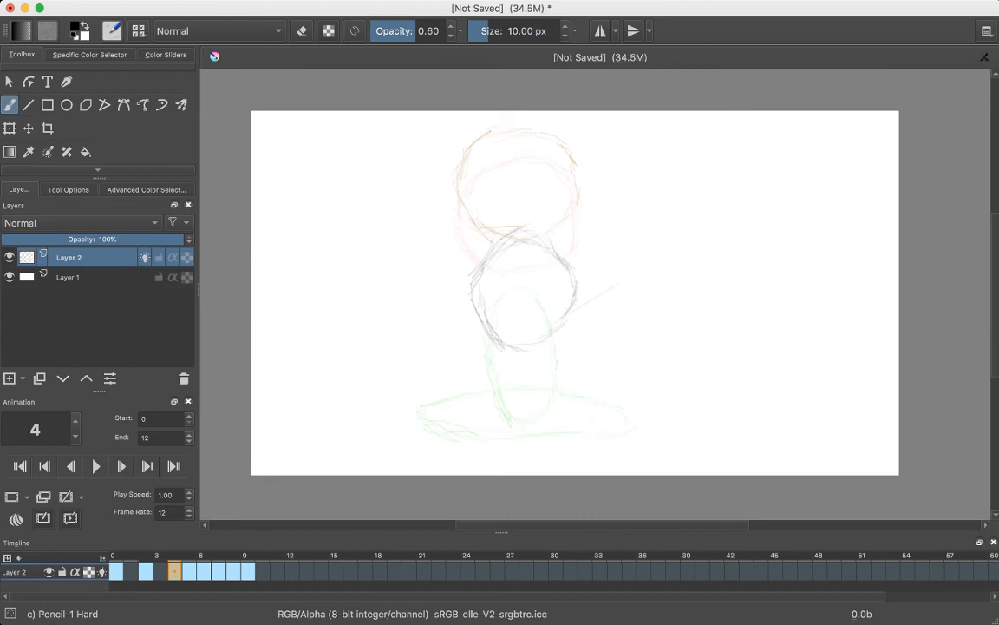
pyautogui.click(301, 30)
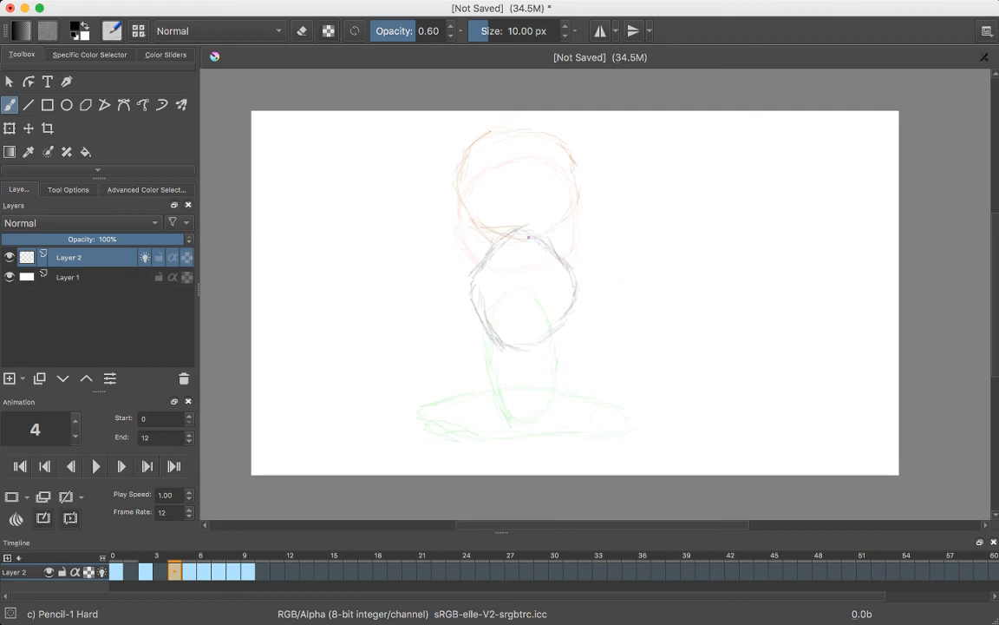
pyautogui.moveTo(538, 243); pyautogui.dragTo(468, 295)
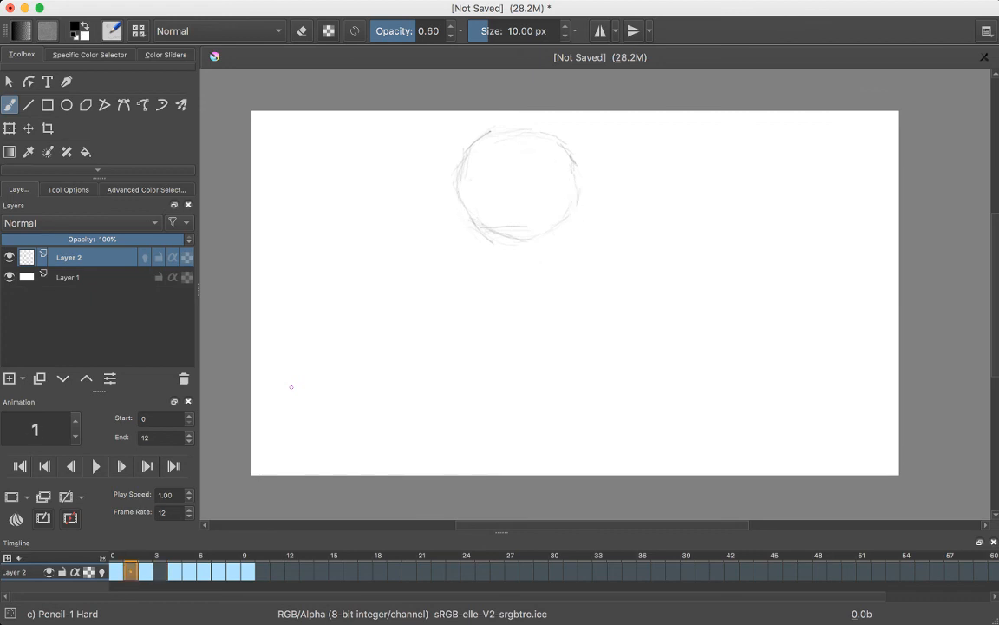
# - On frame 2, switch to eraser mode and erase the old top-ball strokes above the new ball
pyautogui.click(160, 570)
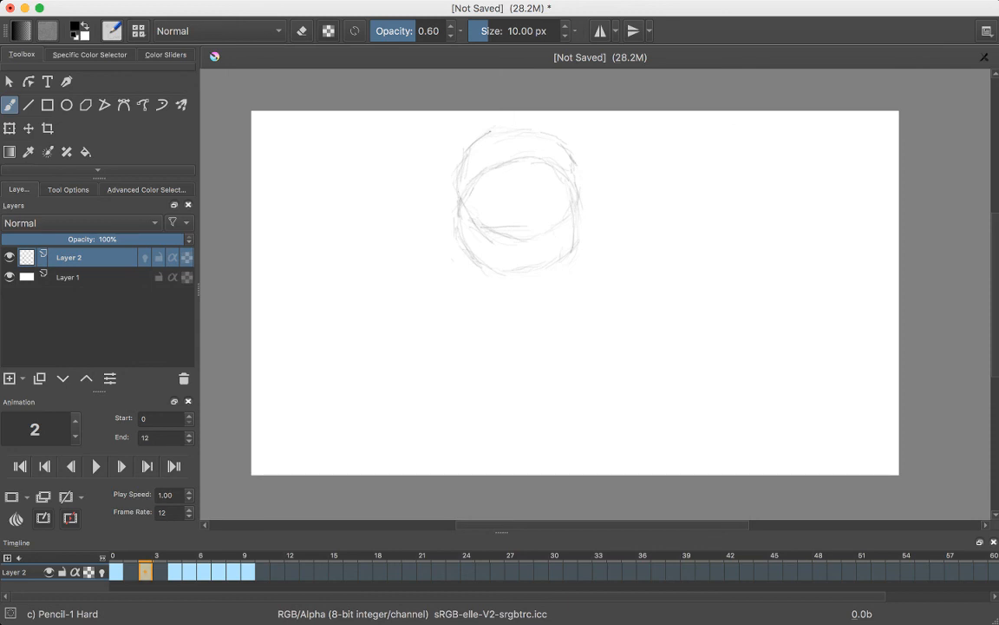
pyautogui.click(301, 31)
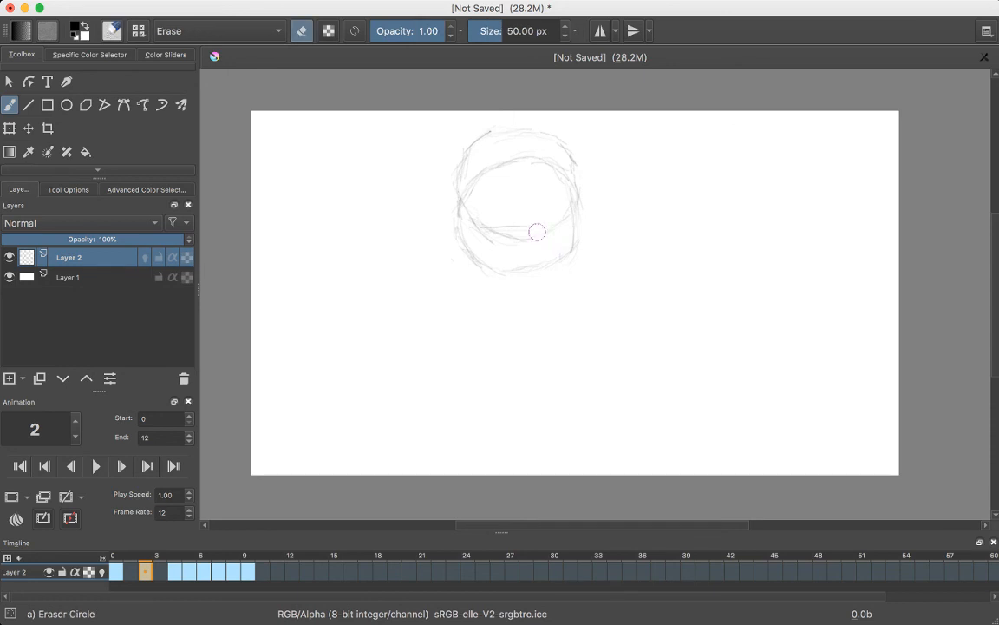
pyautogui.moveTo(536, 231); pyautogui.dragTo(473, 211)
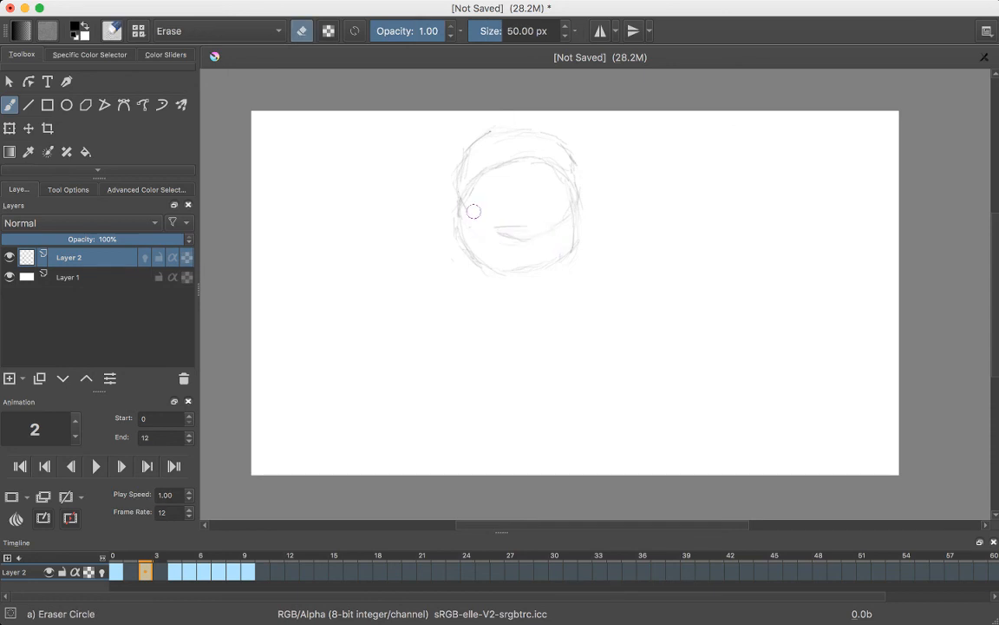
pyautogui.moveTo(473, 211); pyautogui.dragTo(560, 224)
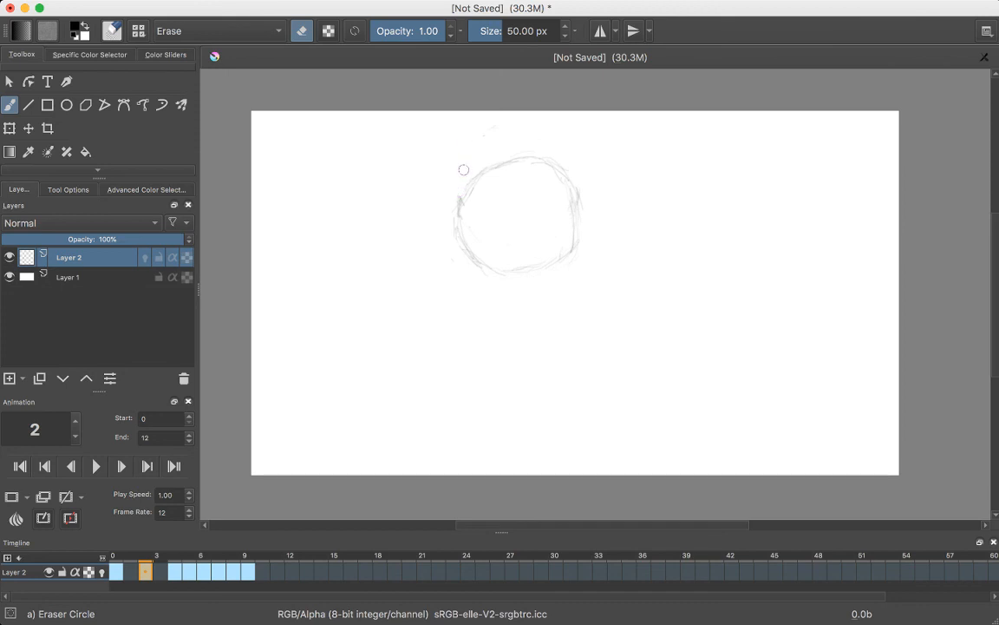
pyautogui.moveTo(448, 181)
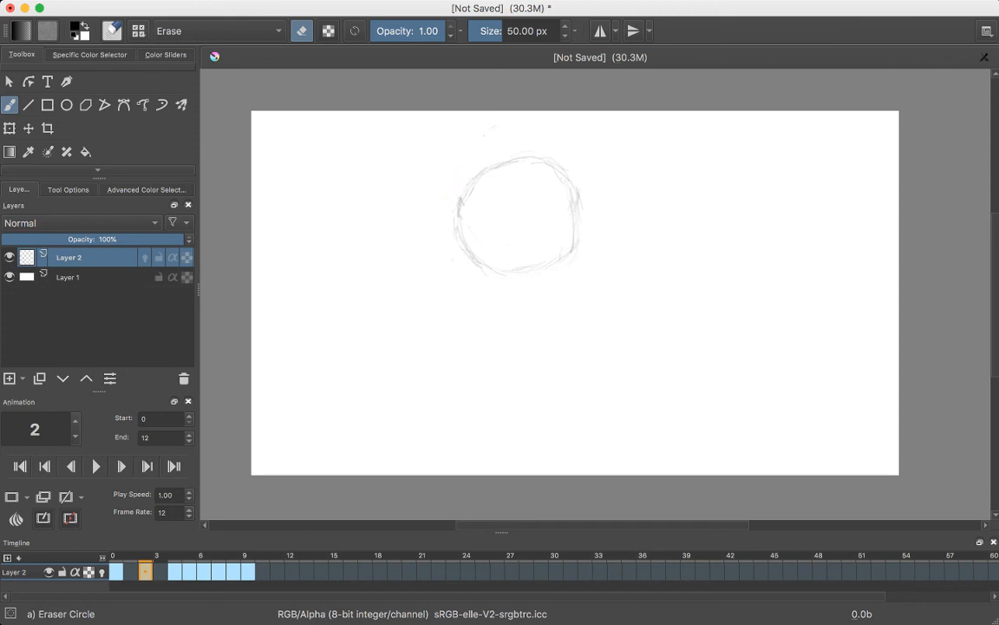
# - On frame 5, erase the upper ball circle, keeping the tall stretched oval
pyautogui.click(95, 466)
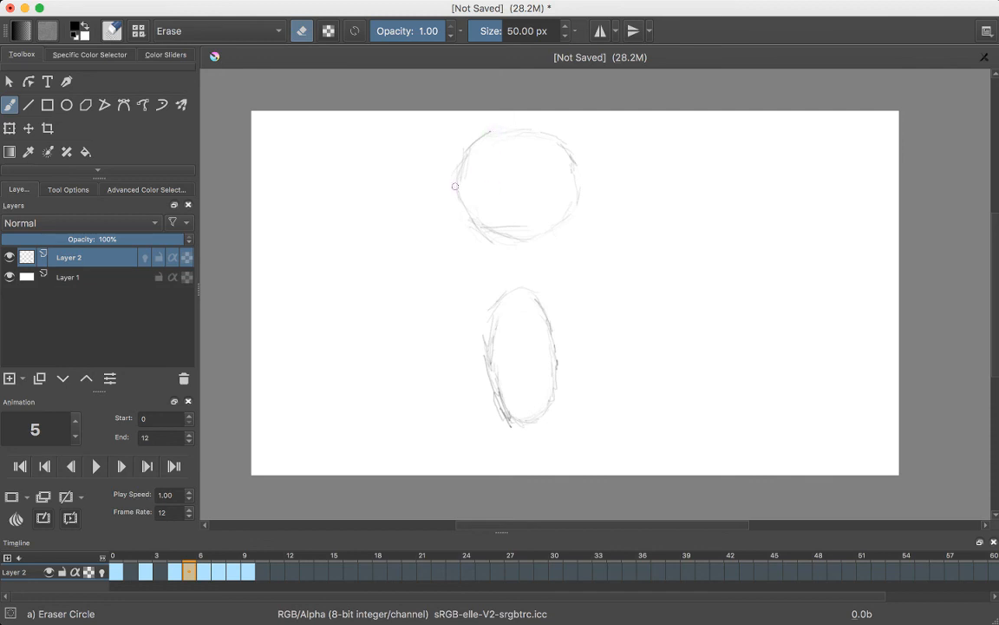
pyautogui.moveTo(455, 186); pyautogui.dragTo(515, 244)
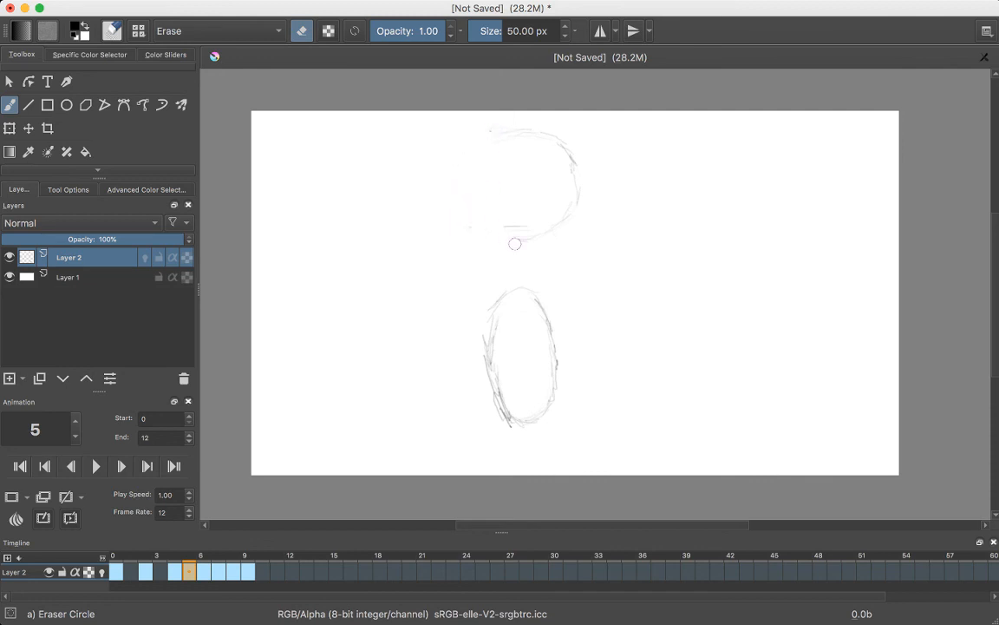
pyautogui.moveTo(515, 243); pyautogui.dragTo(503, 122)
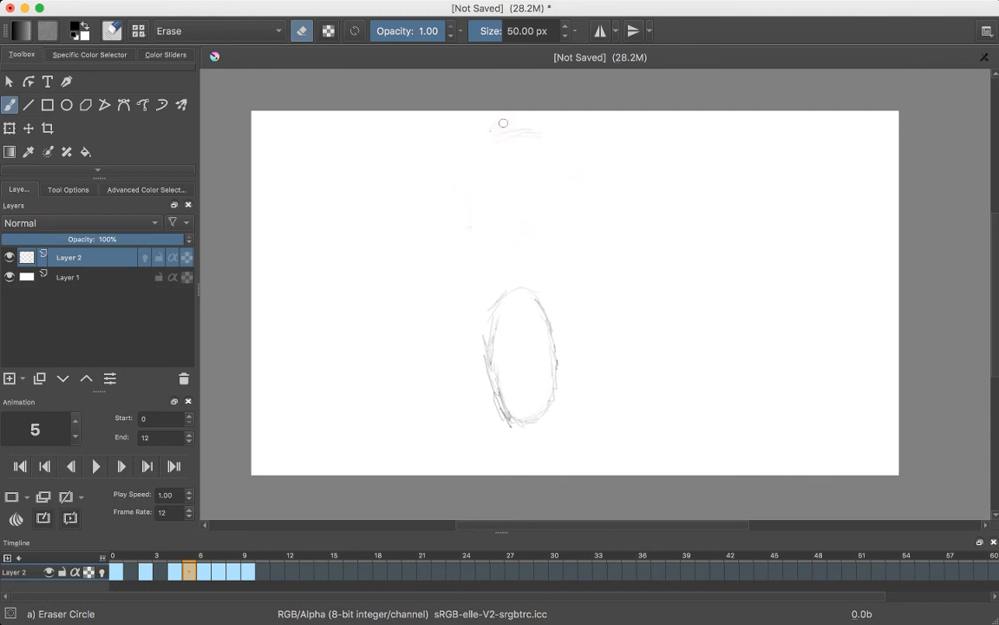